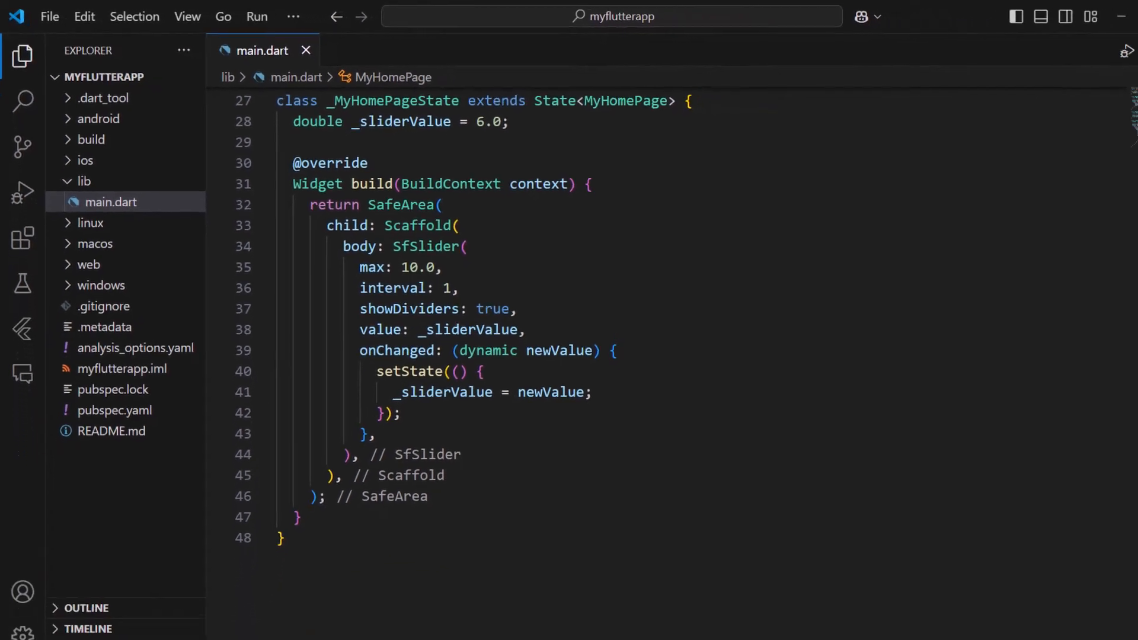
Start debugging the Flutter app from the Run menu on the Android emulator
{"action": "left_click", "coordinate": [255, 16]}
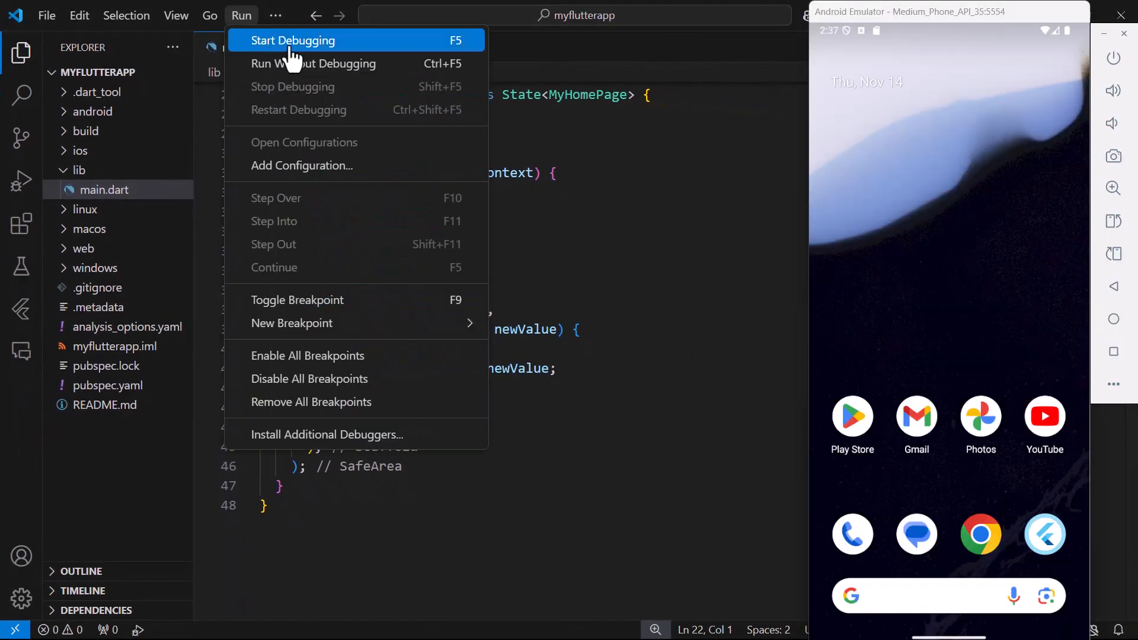
{"action": "left_click", "coordinate": [294, 40]}
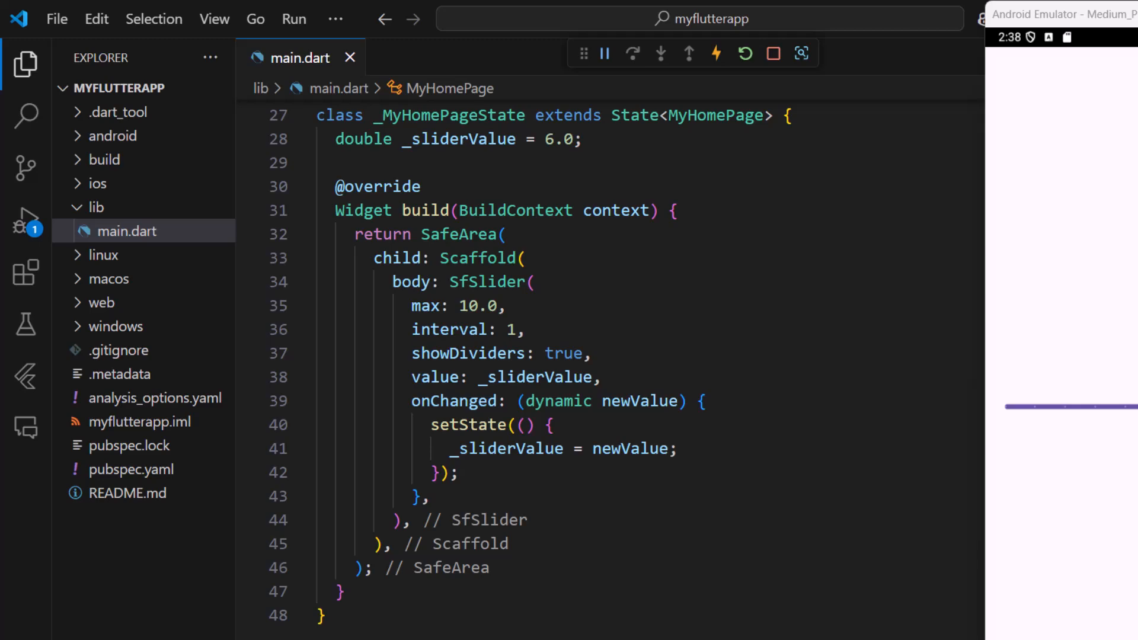
{"action": "mouse_move", "coordinate": [127, 470]}
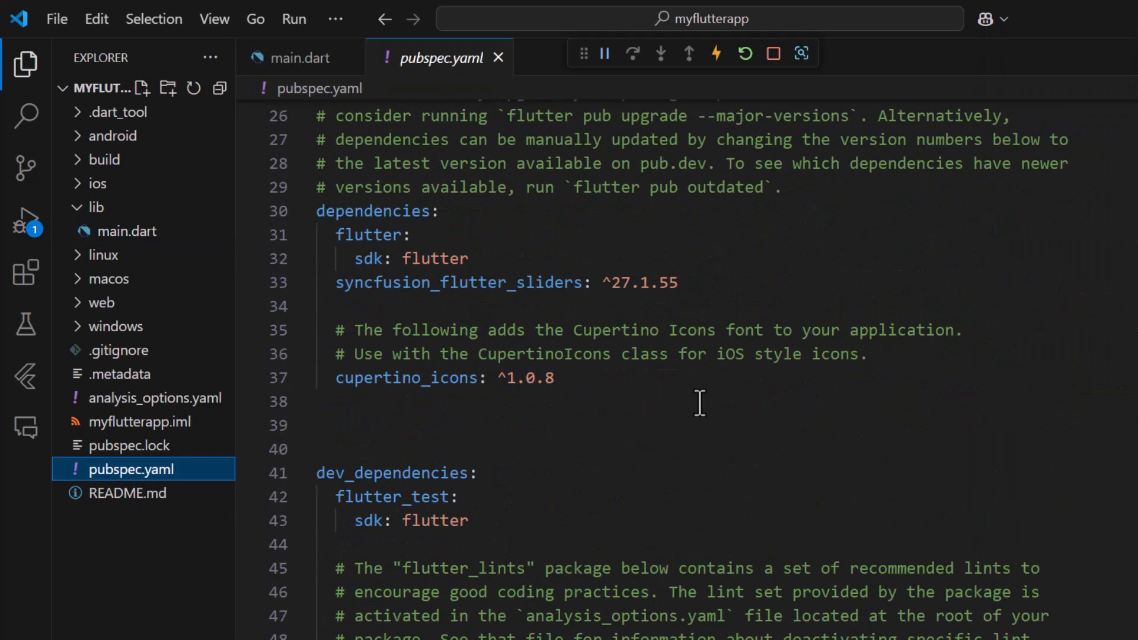
Add syncfusion_flutter_core: ^27.1.55 to pubspec.yaml and import theme.dart in main.dart
{"action": "type", "text": "syncfusion"}
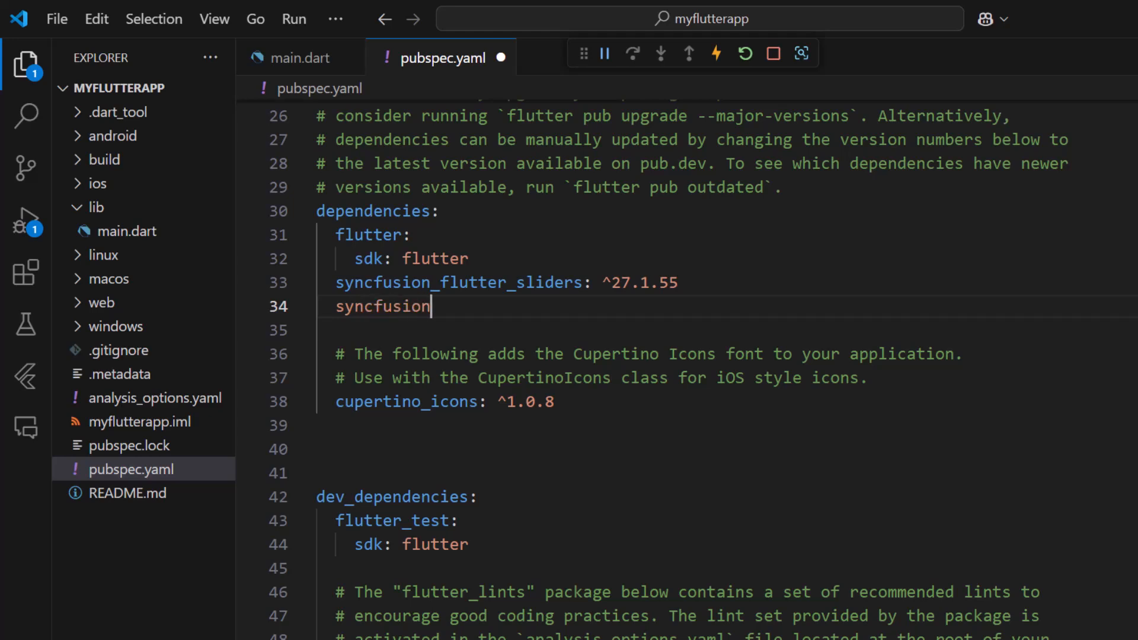
{"action": "type", "text": "_flutter_core: ^27.1.55"}
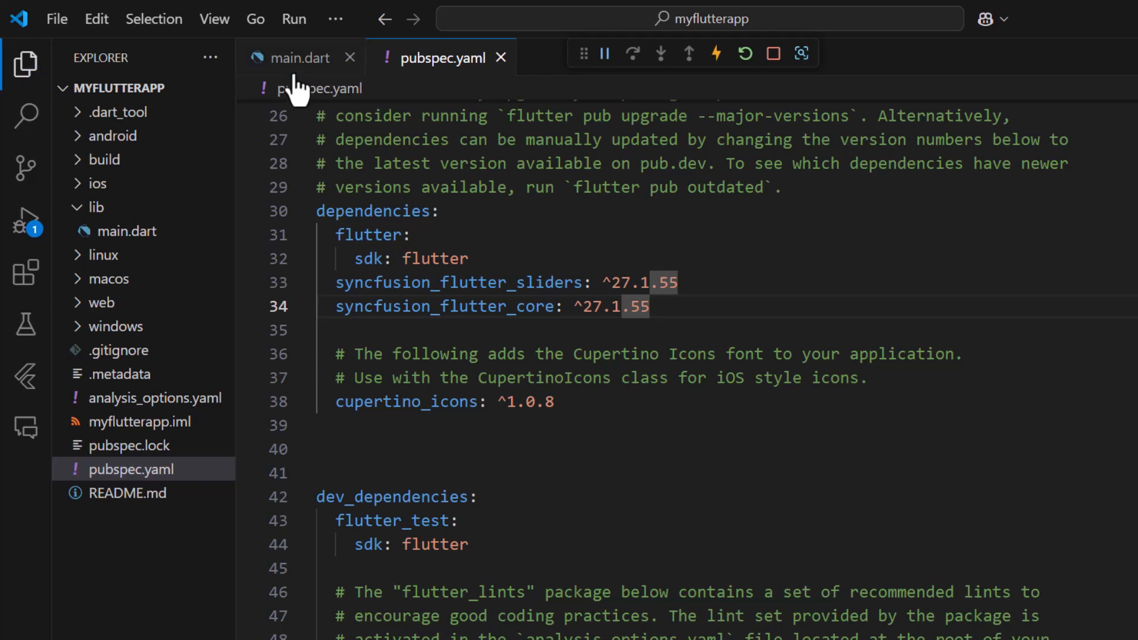
{"action": "left_click", "coordinate": [300, 58]}
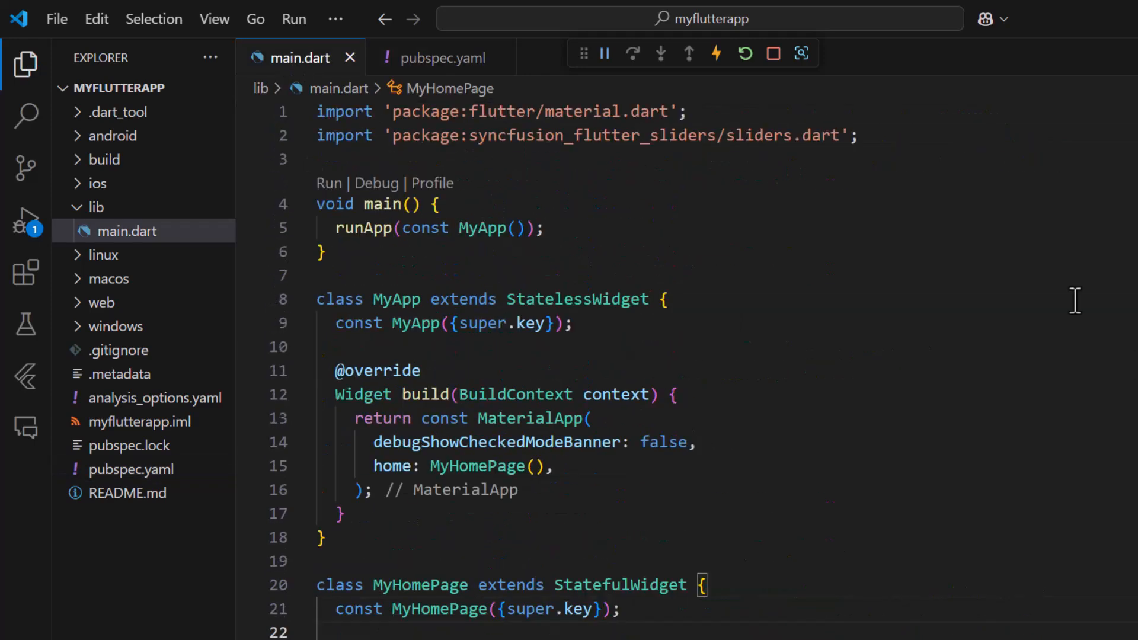
{"action": "type", "text": "import 'package:syncfusion_flutter_core/theme.dart"}
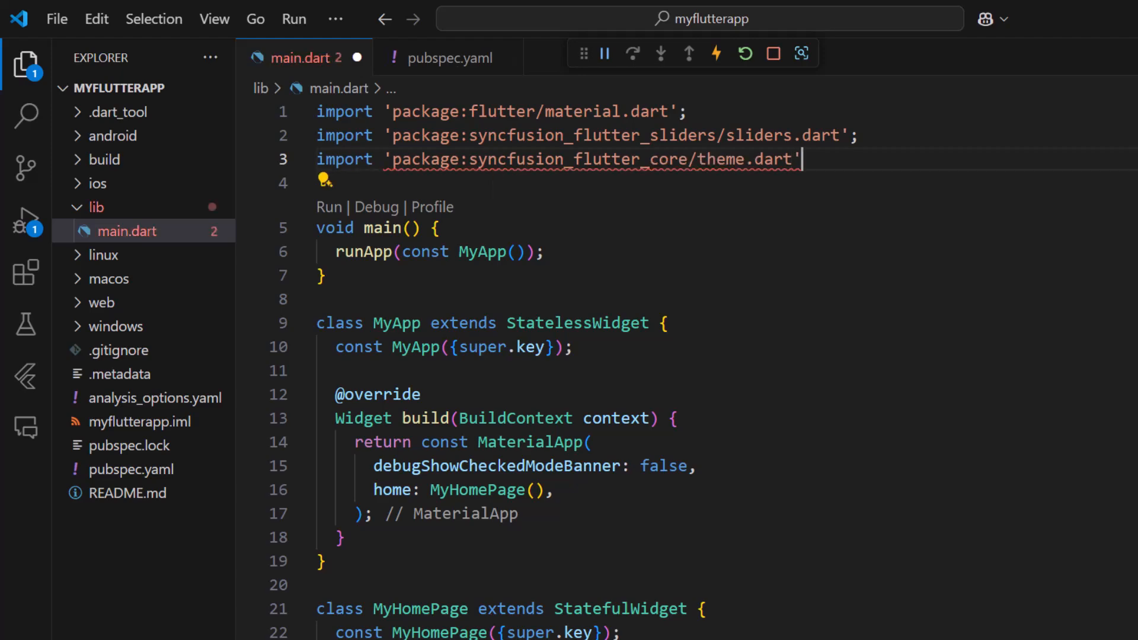
{"action": "scroll", "scroll_direction": "down", "scroll_amount": 3}
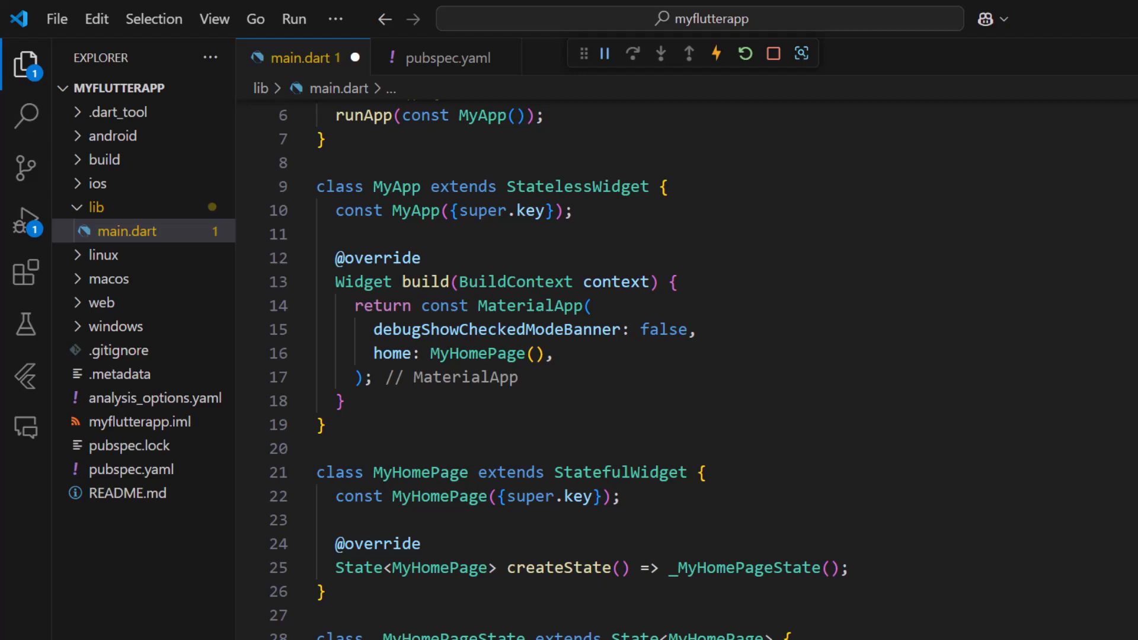
{"action": "scroll", "scroll_direction": "down", "scroll_amount": 3}
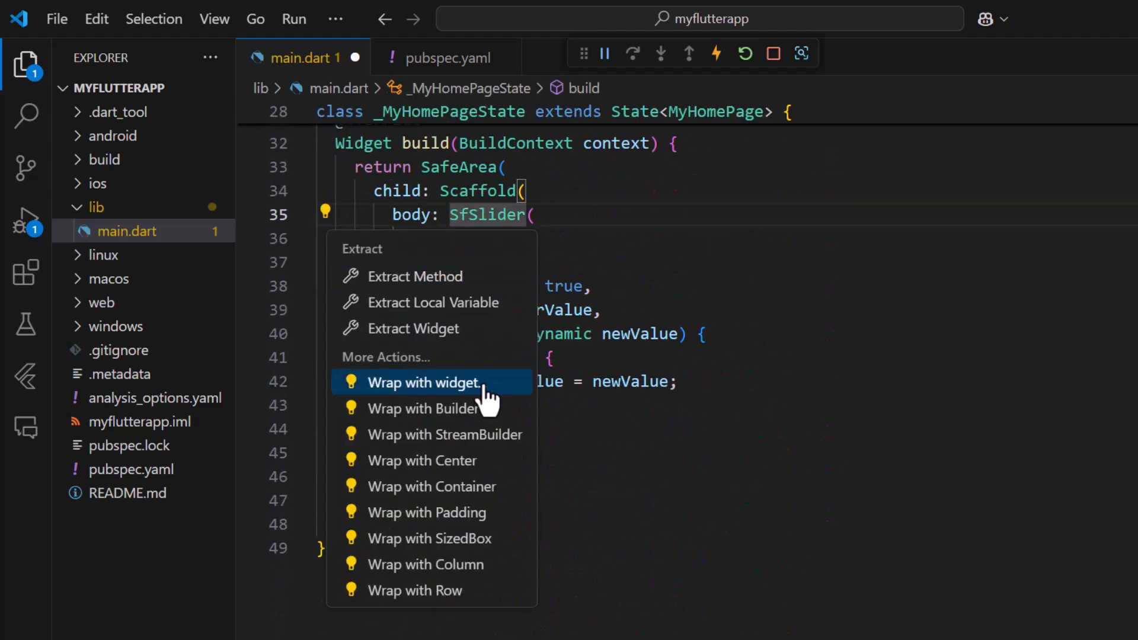
Wrap SfSlider in a theme with SfSliderThemeData and declare _activeColor as Color.fromARGB(255, 157, 0, 255)
{"action": "left_click", "coordinate": [424, 382]}
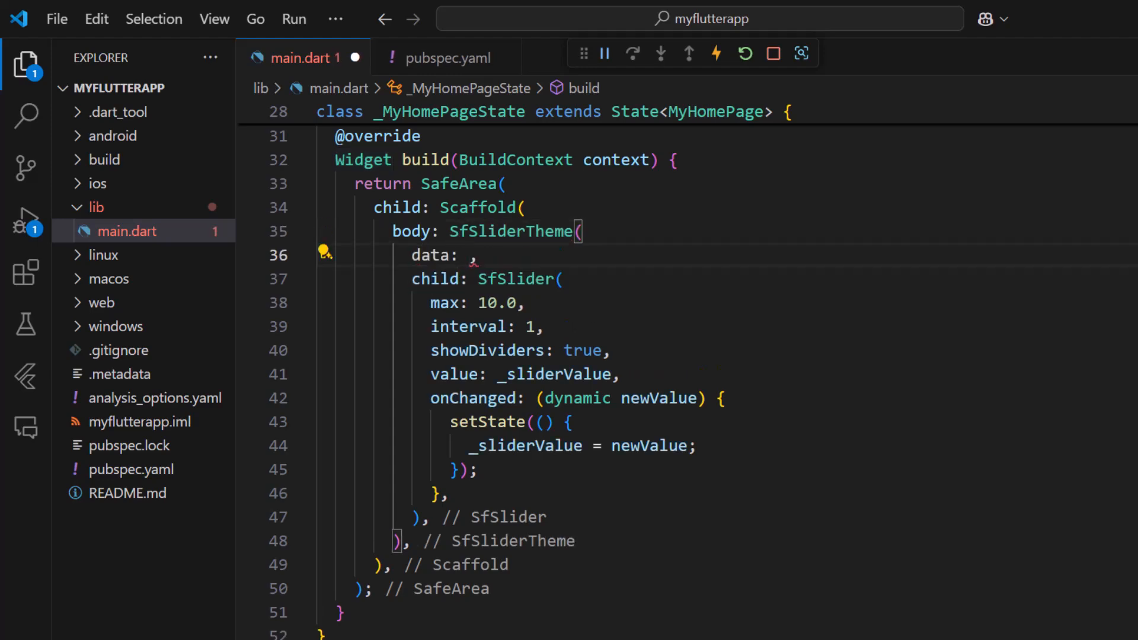
{"action": "type", "text": "SfSliderThemeData()"}
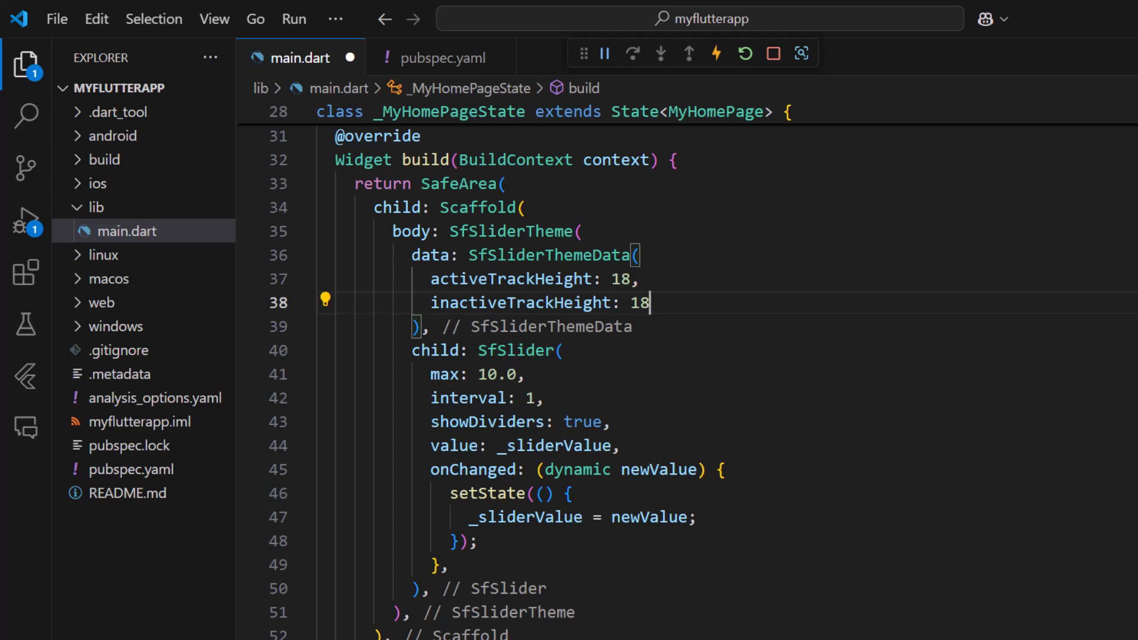
{"action": "scroll", "scroll_direction": "up", "scroll_amount": 3}
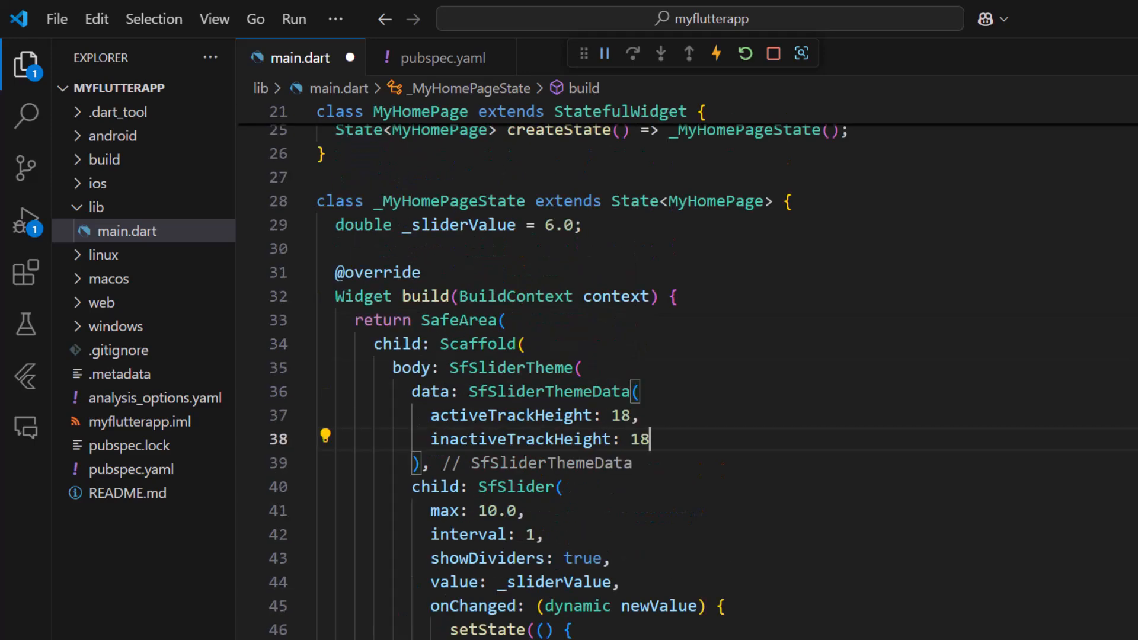
{"action": "type", "text": "final"}
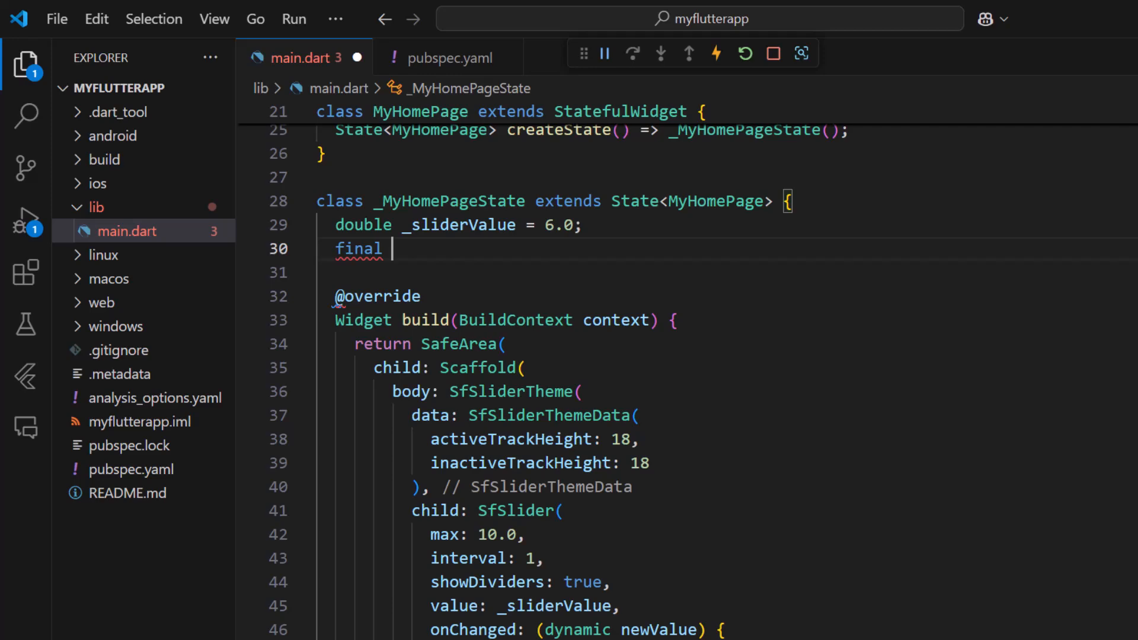
{"action": "type", "text": "Color _active"}
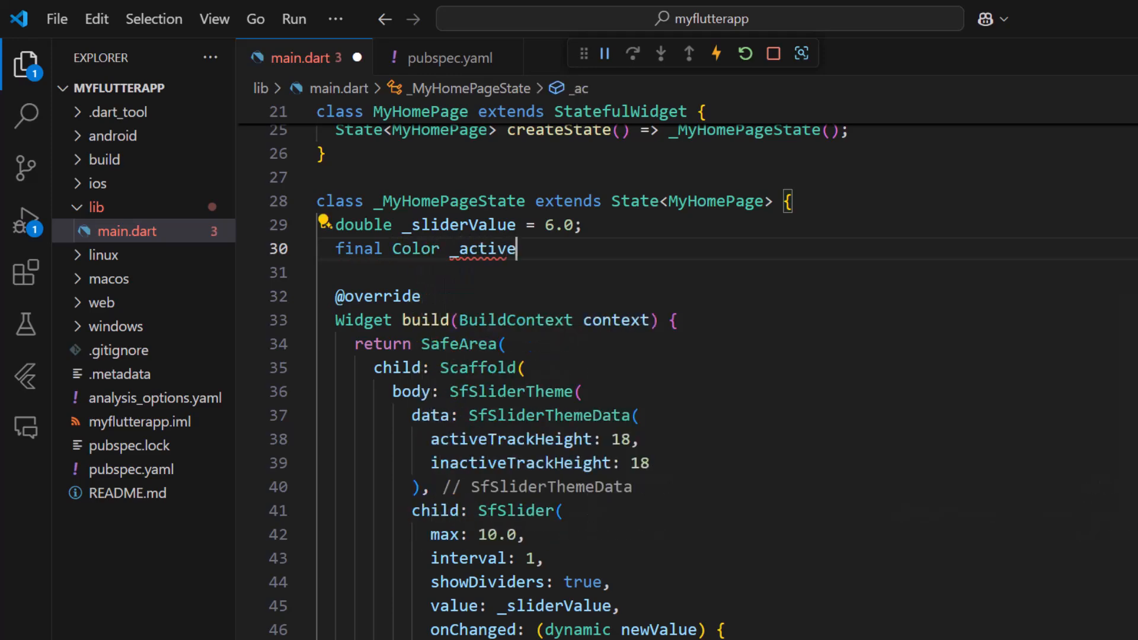
{"action": "type", "text": "Color = const Color.fromARGB(255, 157, 0, 255);"}
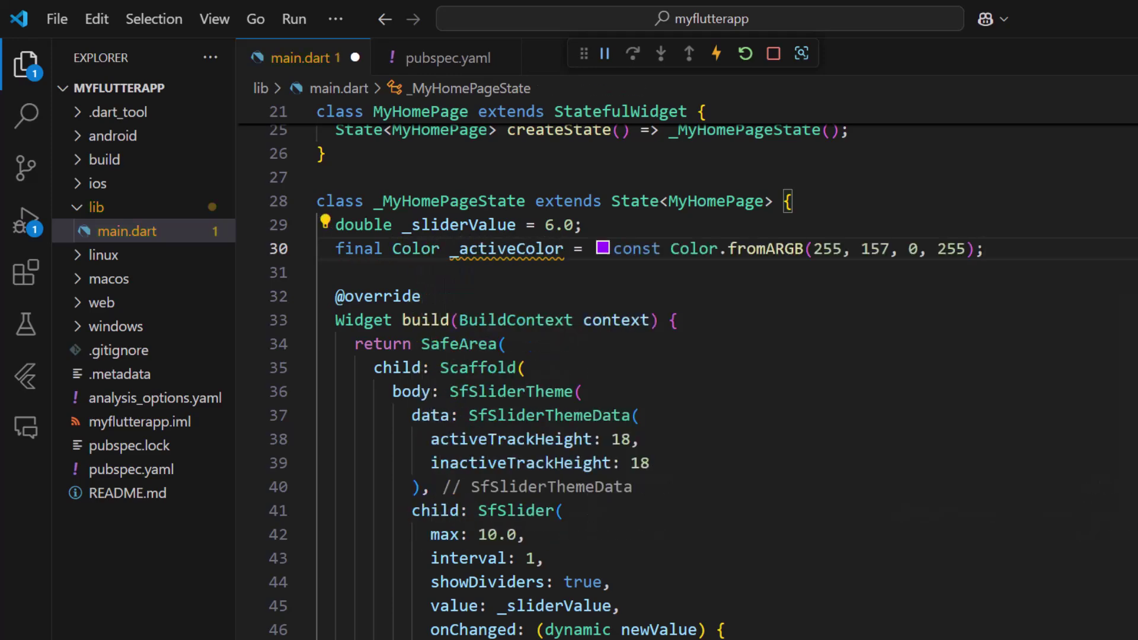
Set track height 18, with active and inactive colours at 0.5 and 0.1 opacity
{"action": "scroll", "scroll_direction": "down", "scroll_amount": 3}
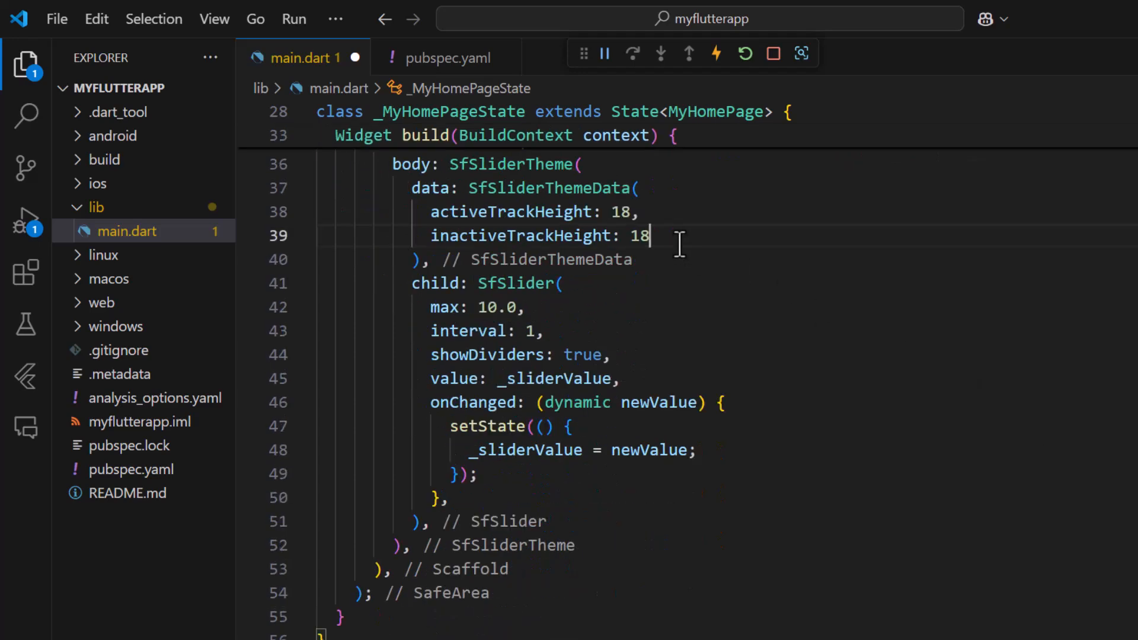
{"action": "key", "text": "Enter"}
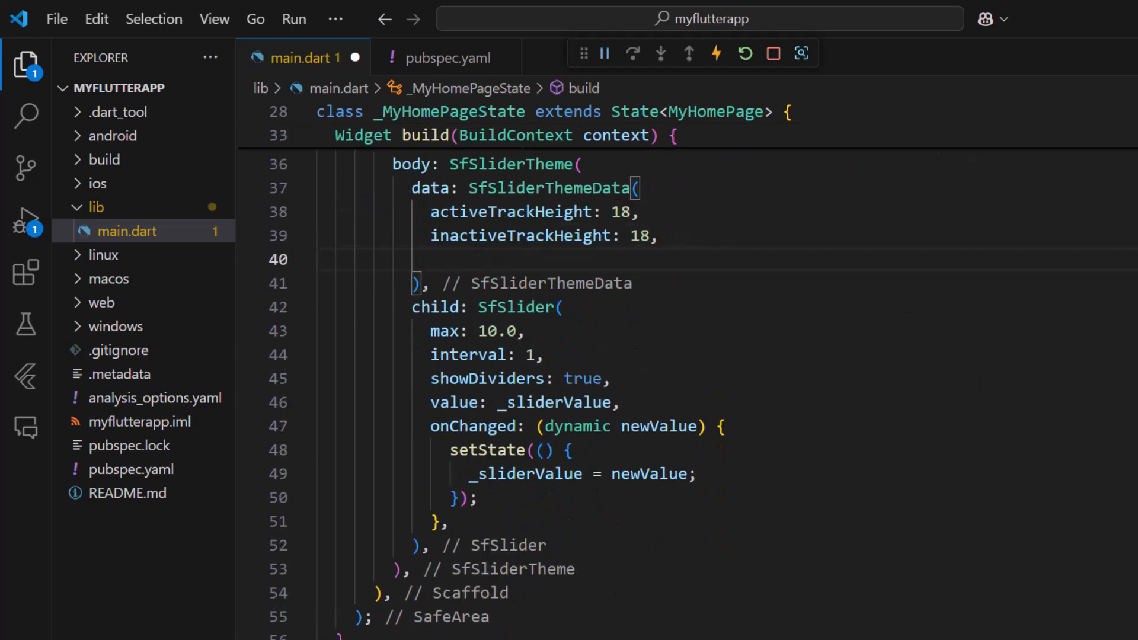
{"action": "type", "text": "activeTrackColor: _activeColor.withOpacity(0.5),"}
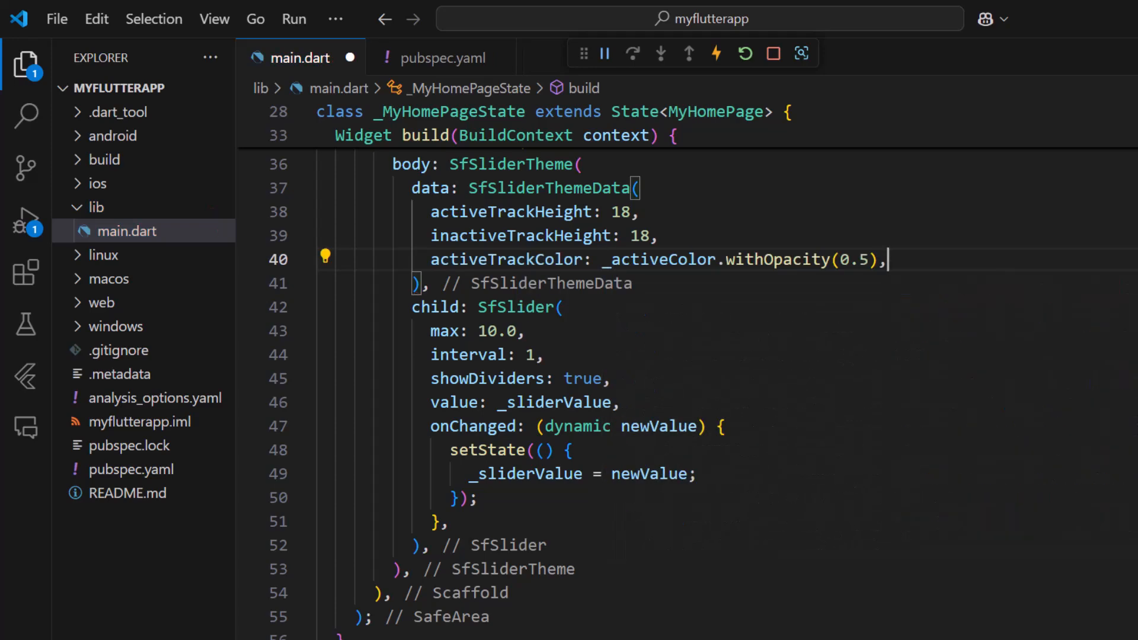
{"action": "type", "text": "inactiveTrackColor:"}
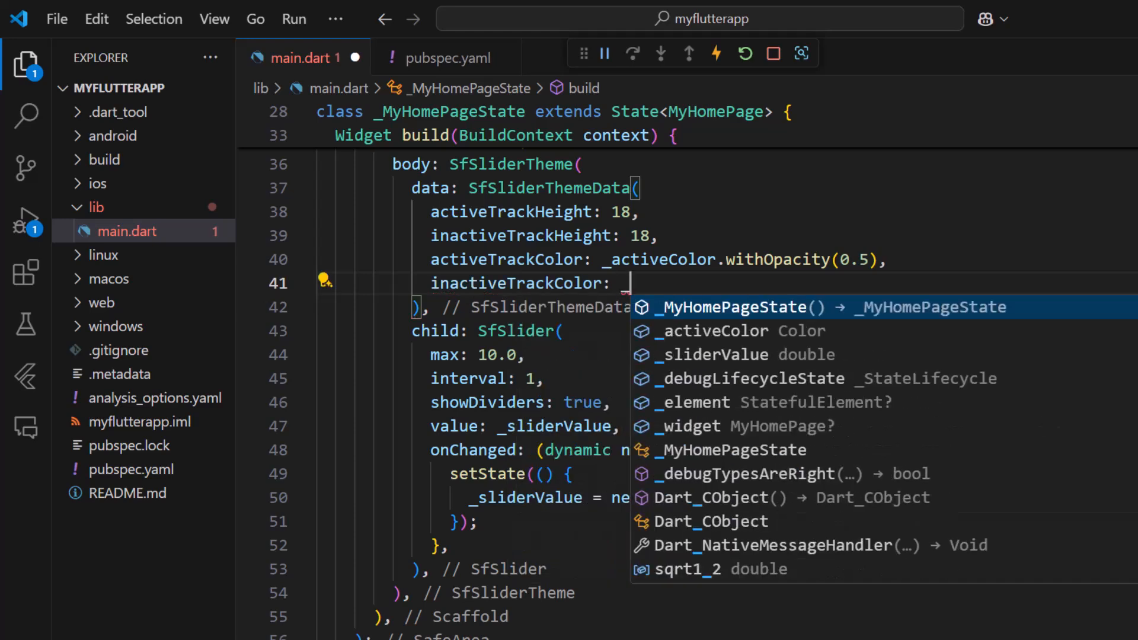
{"action": "type", "text": "_activeColor.withOpacity(0.1)"}
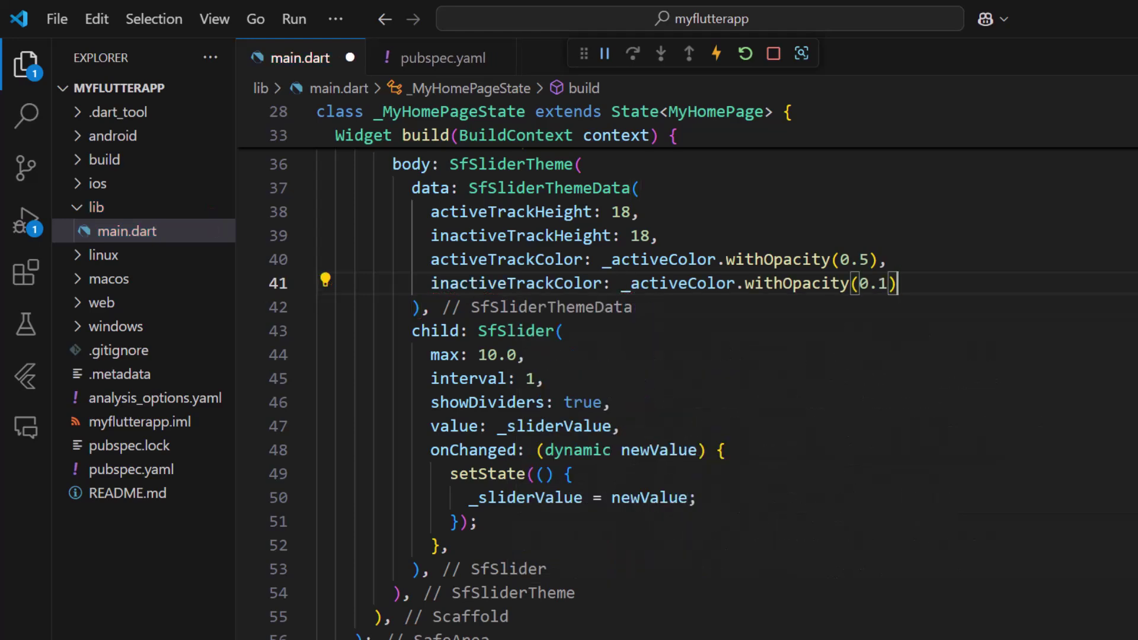
{"action": "mouse_move", "coordinate": [25, 65]}
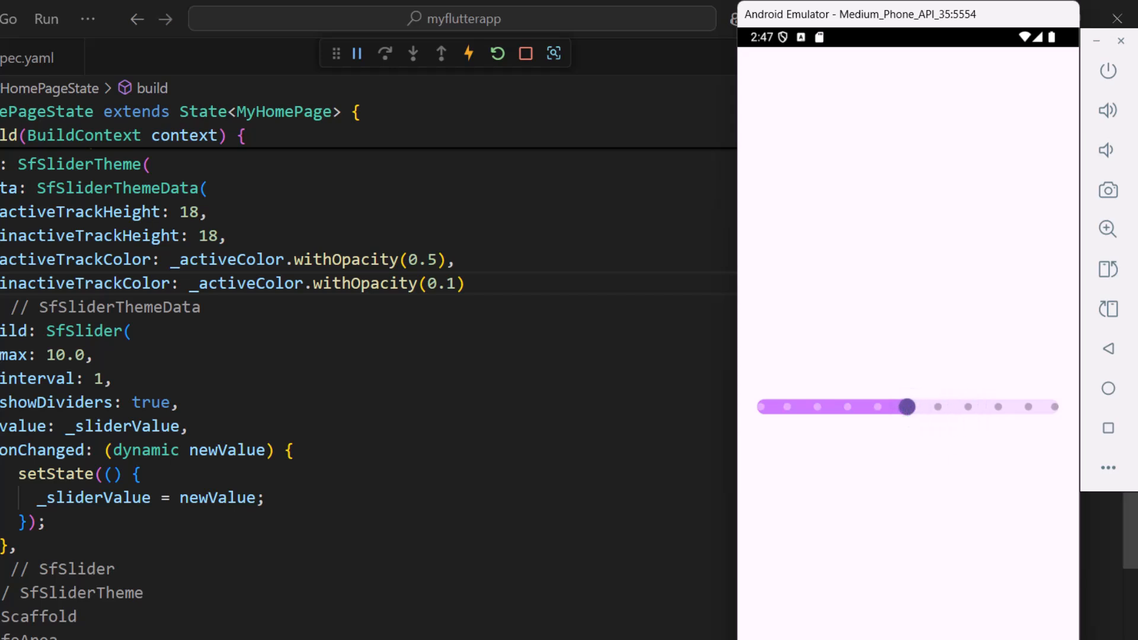
Return to the code editor after viewing the thick purple track on the emulator
{"action": "left_click", "coordinate": [907, 407]}
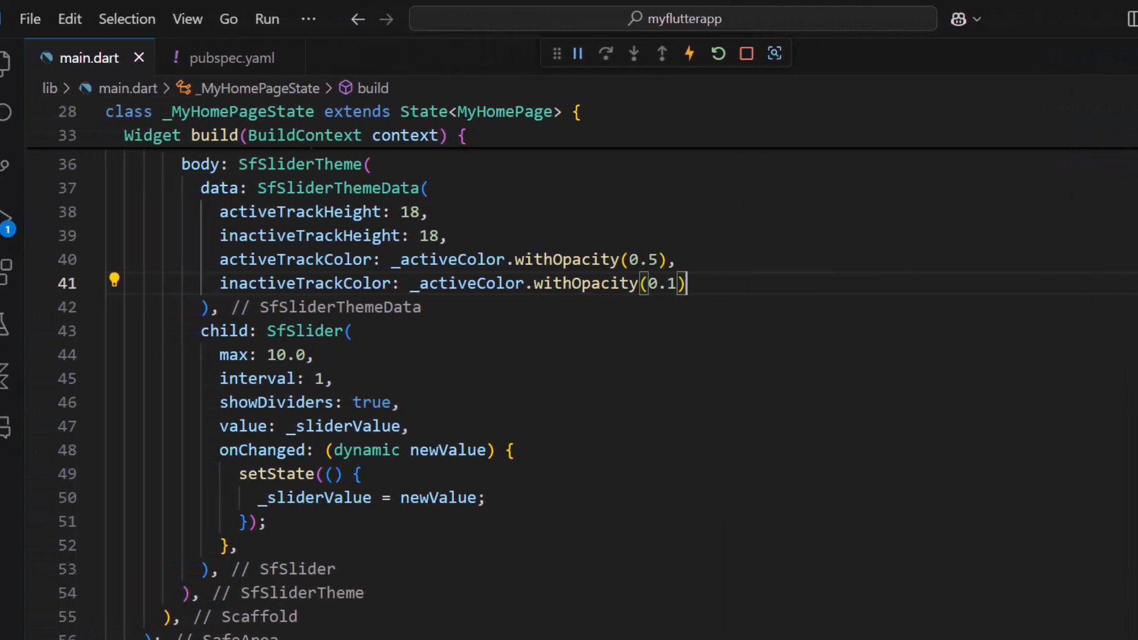
Declare a _DividerShape class with a final Color _activeColor field
{"action": "scroll", "scroll_direction": "down", "scroll_amount": 3}
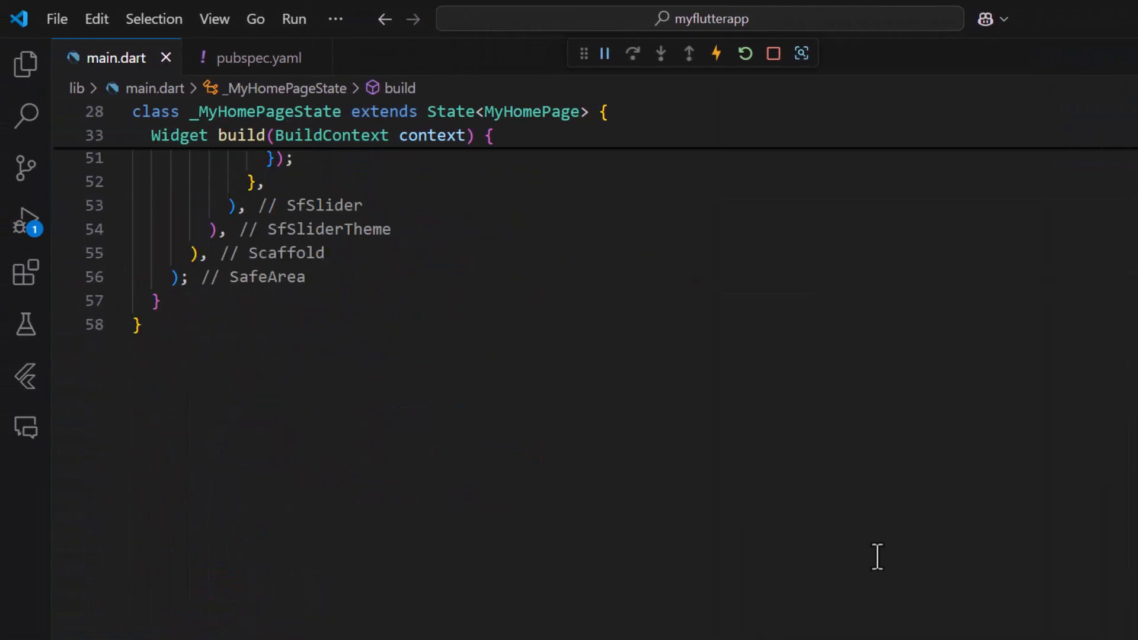
{"action": "type", "text": "c"}
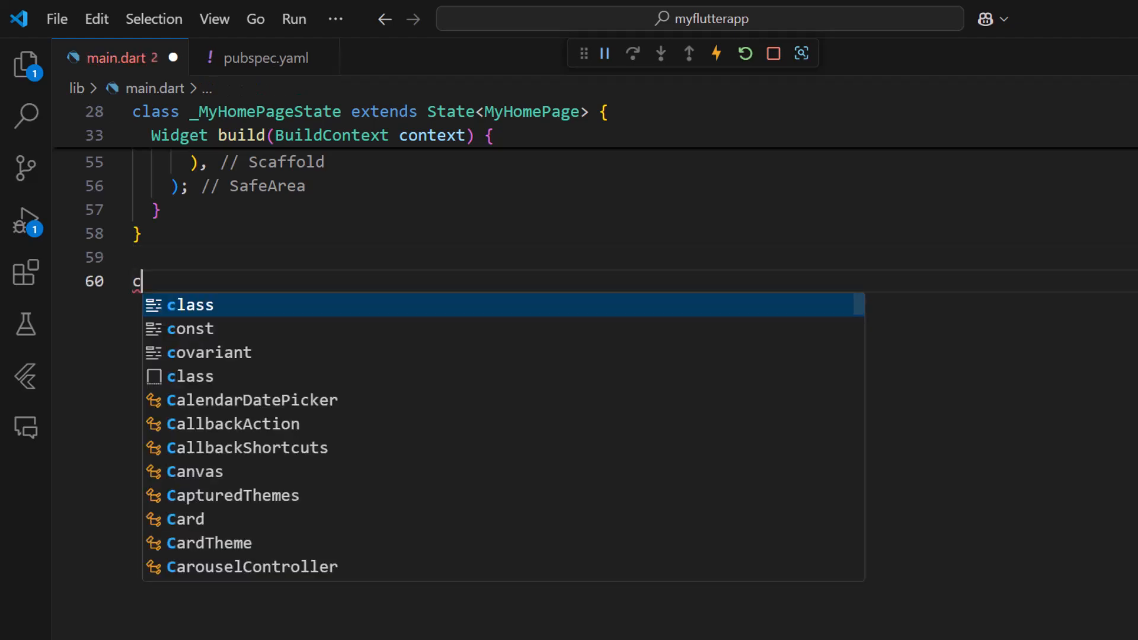
{"action": "type", "text": "lass _Divider"}
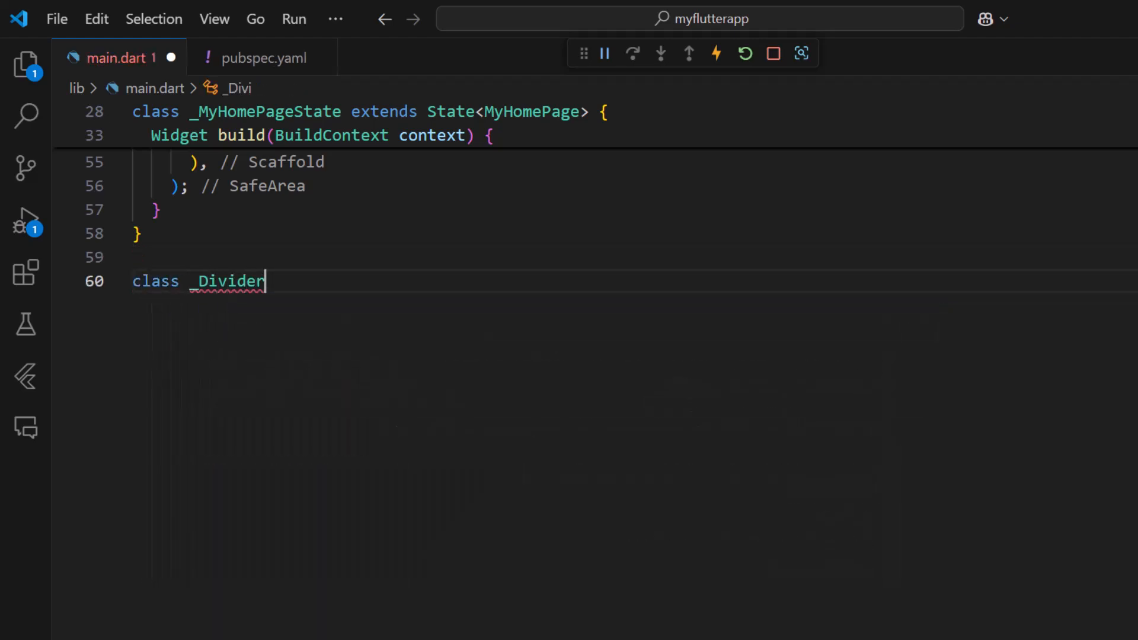
{"action": "type", "text": "Shape extends SfDividerShape{"}
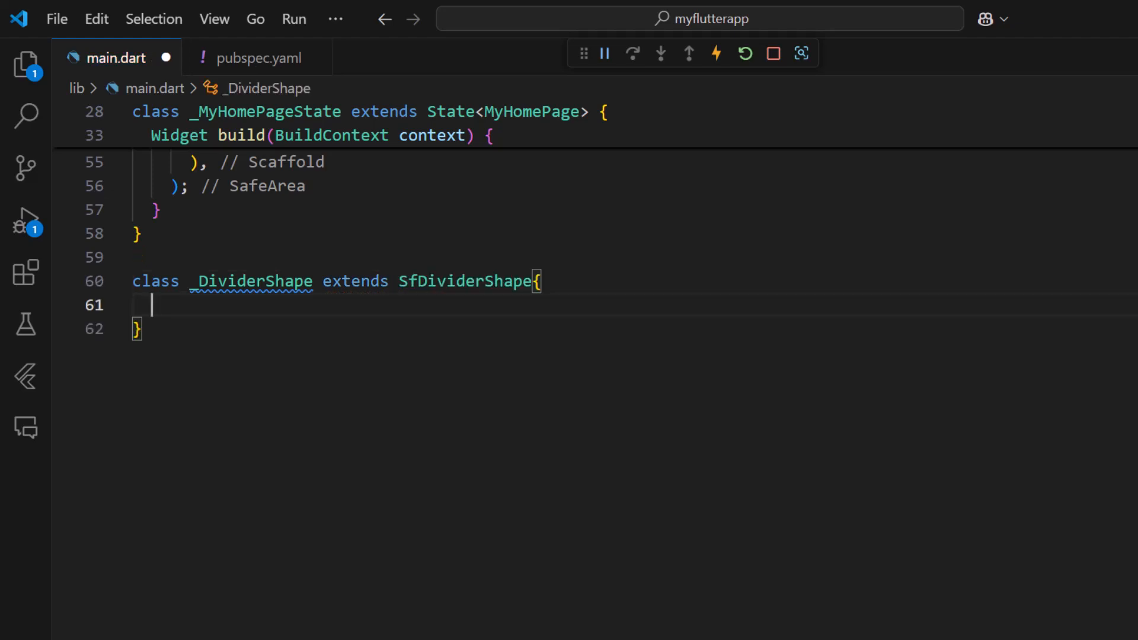
{"action": "type", "text": "final Color _activeColor"}
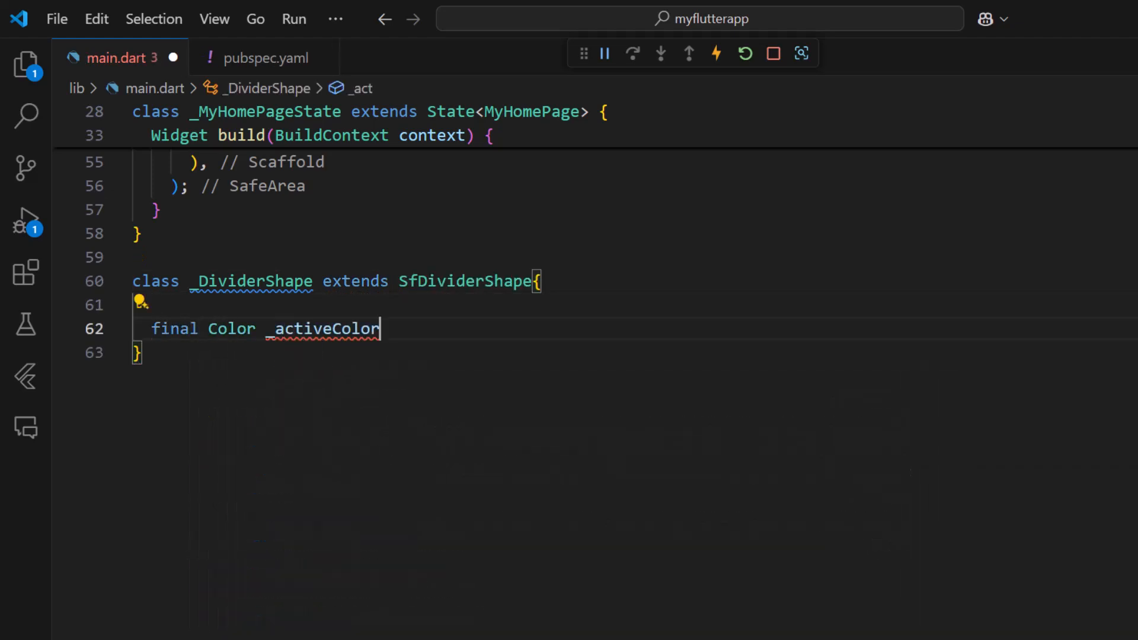
{"action": "type", "text": ";"}
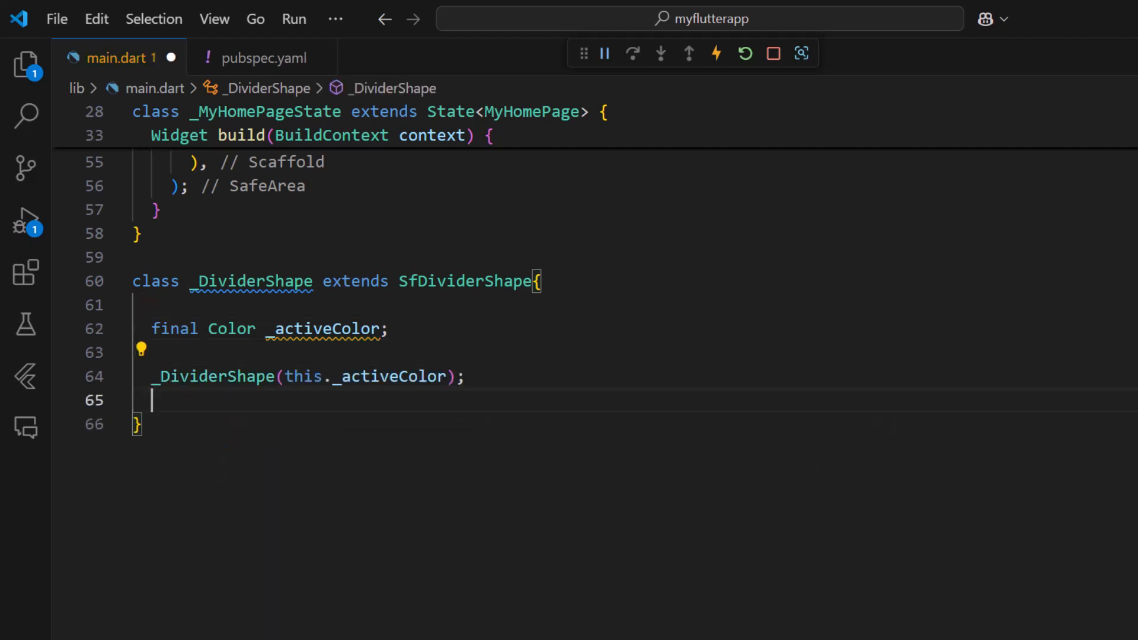
Override paint to build a diamond innerPath and draw it with a fill Paint
{"action": "type", "text": "@o"}
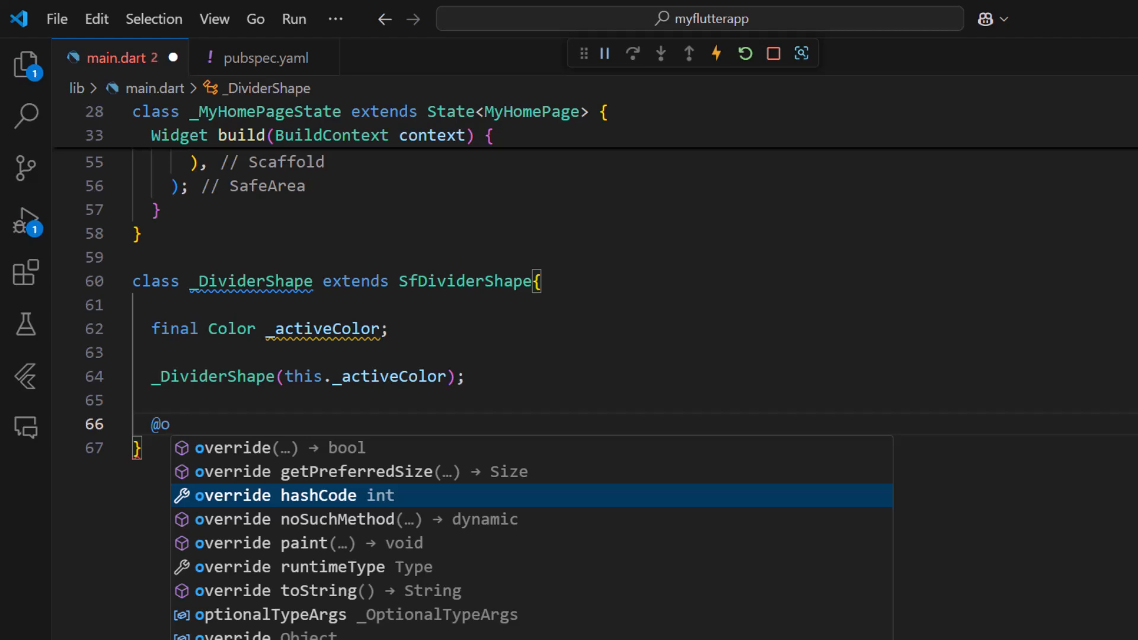
{"action": "left_click", "coordinate": [305, 542]}
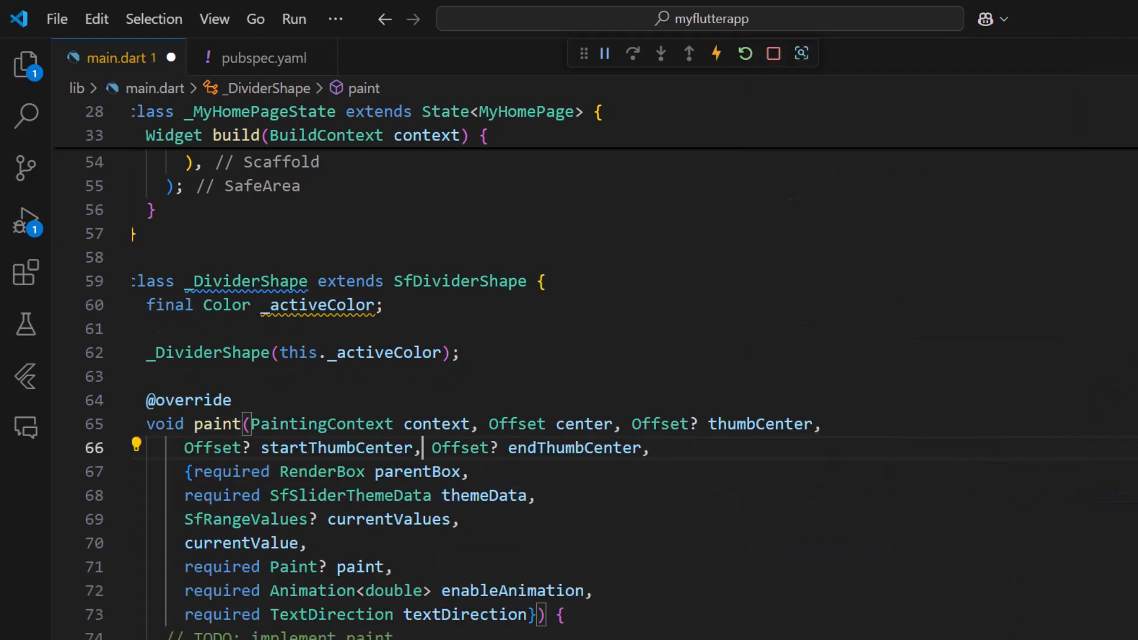
{"action": "scroll", "scroll_direction": "down", "scroll_amount": 3}
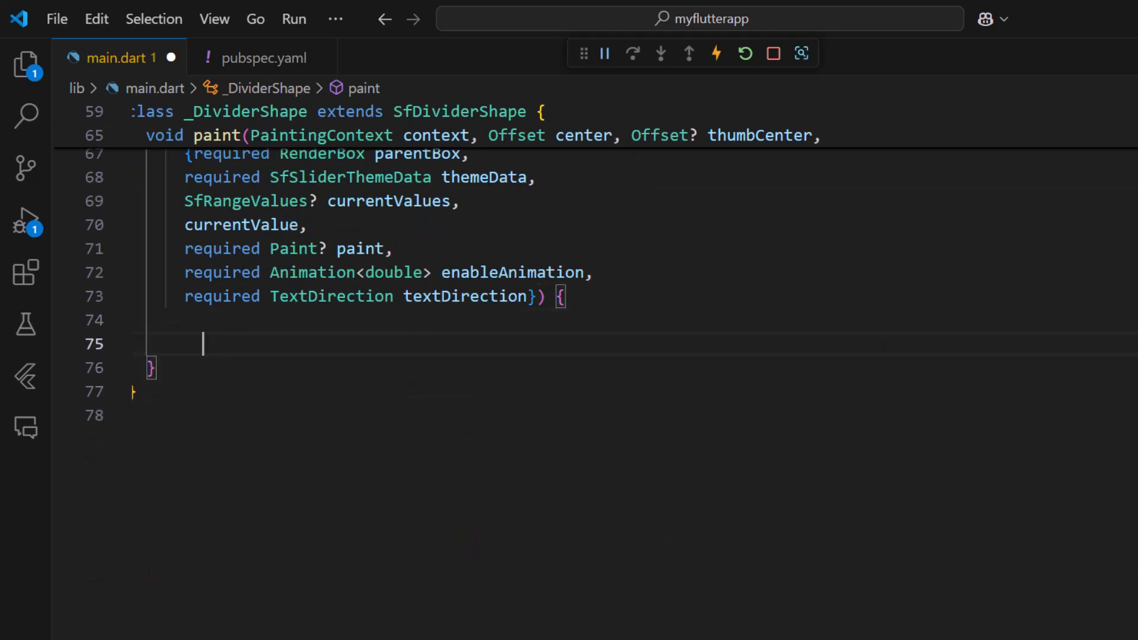
{"action": "type", "text": "Path innerPath = Path("}
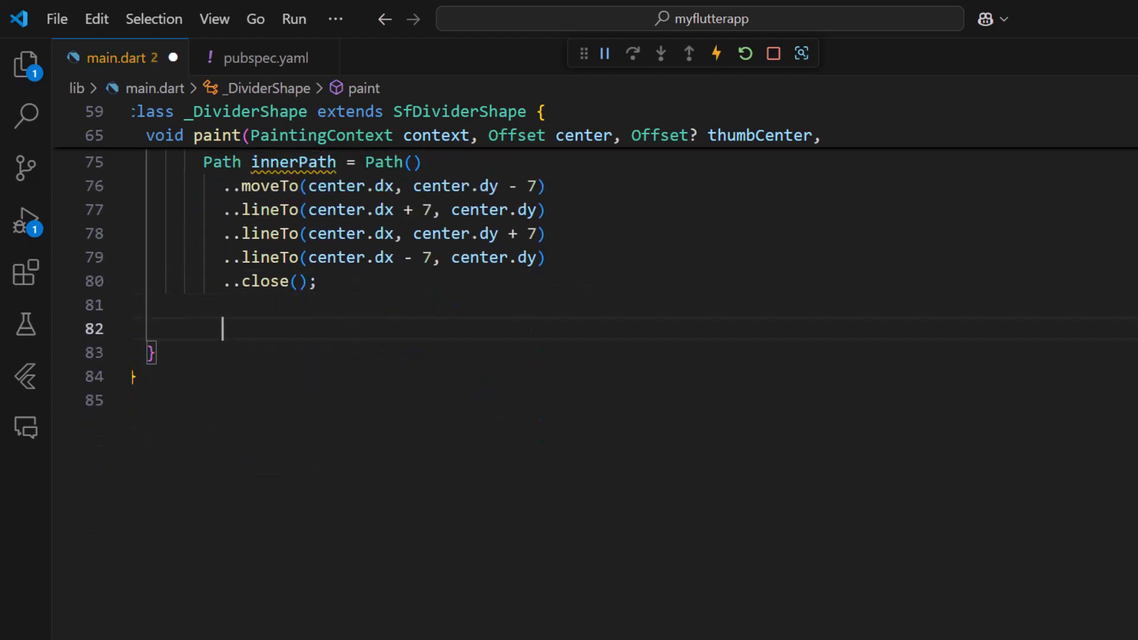
{"action": "type", "text": "context.canvas.drawPath(innerPath,"}
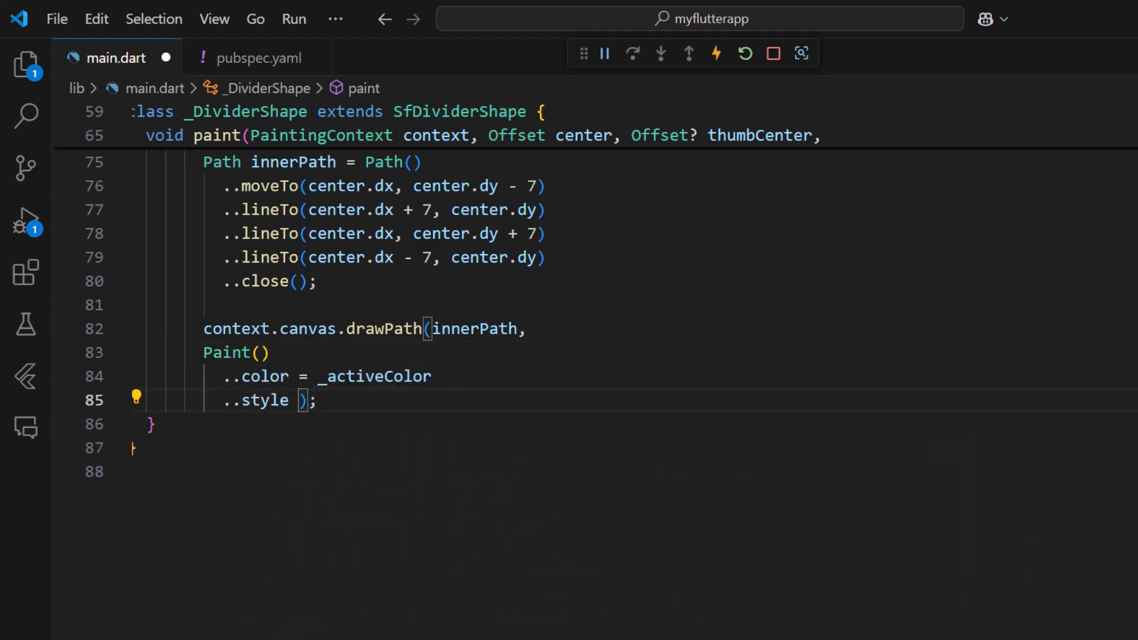
{"action": "type", "text": "= PaintingStyle.f"}
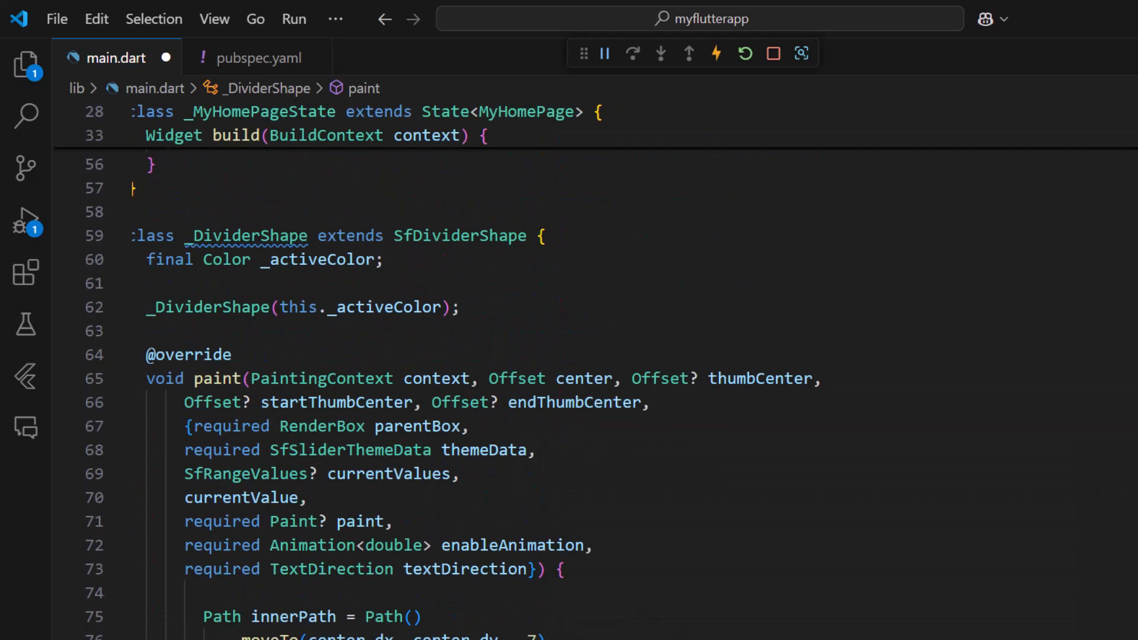
Add dividerShape: _DividerShape(_activeColor) to the SfSlider after onChanged
{"action": "scroll", "scroll_direction": "up", "scroll_amount": 3}
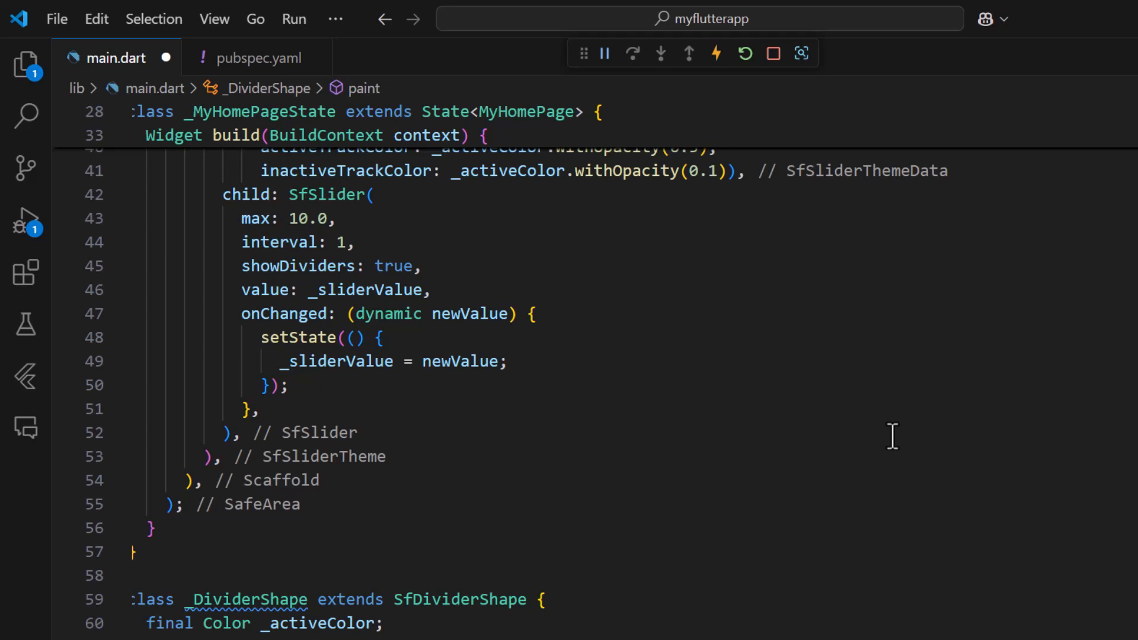
{"action": "key", "text": "enter"}
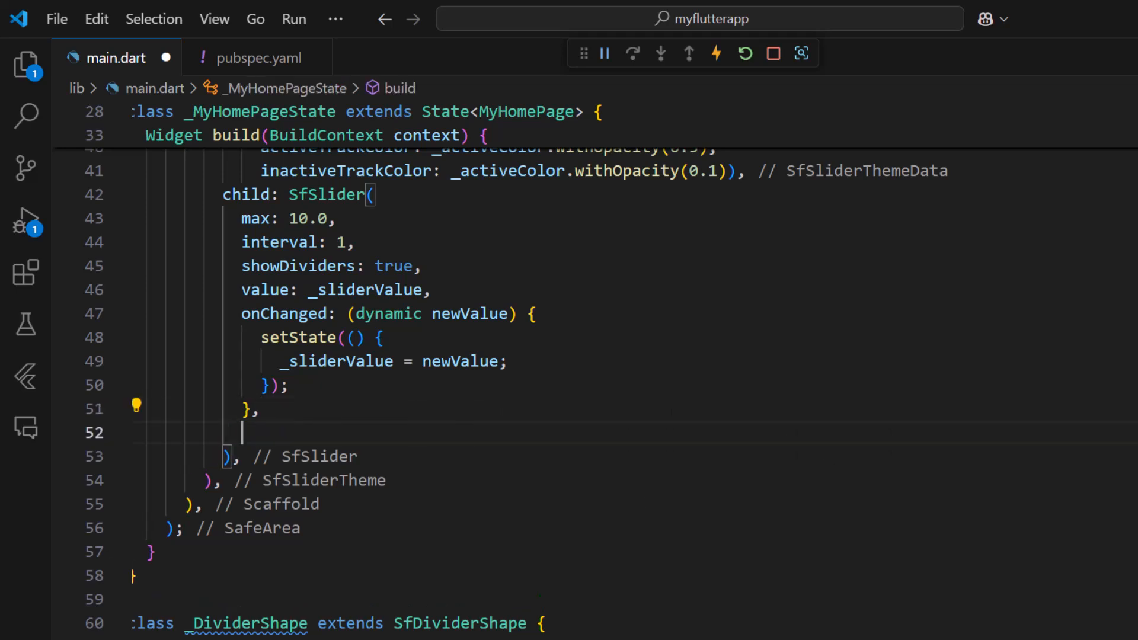
{"action": "type", "text": "dividerShape: _DividerShape(_activeColor),"}
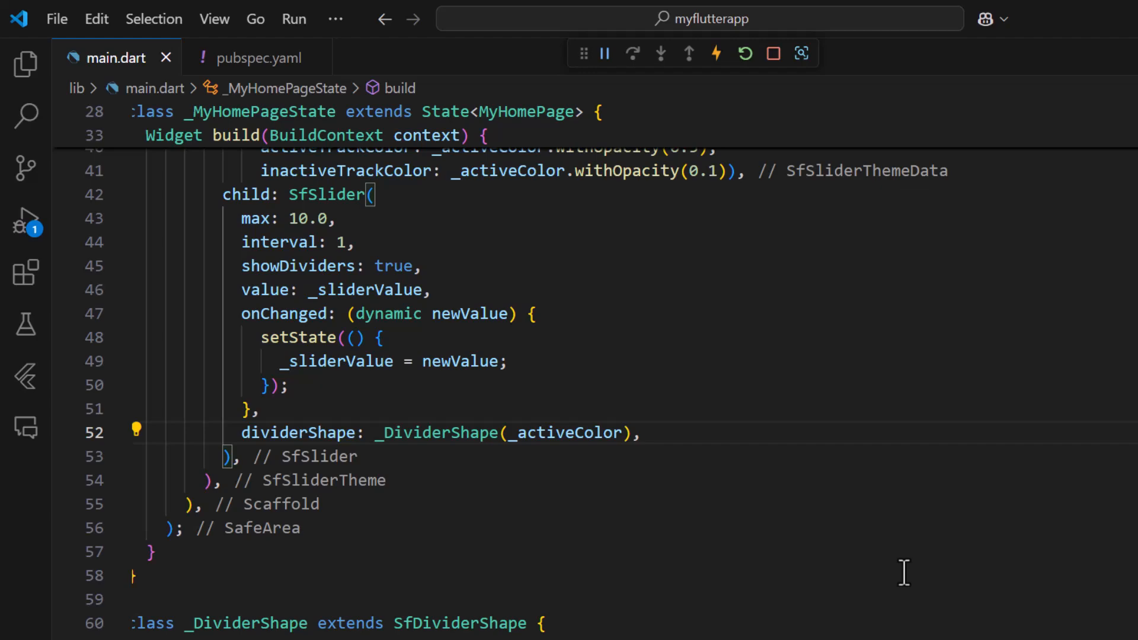
Declare bool isActive and switch on textDirection, using center.dx <= thumbCenter!.dx for the first case
{"action": "scroll", "scroll_direction": "down", "scroll_amount": 3}
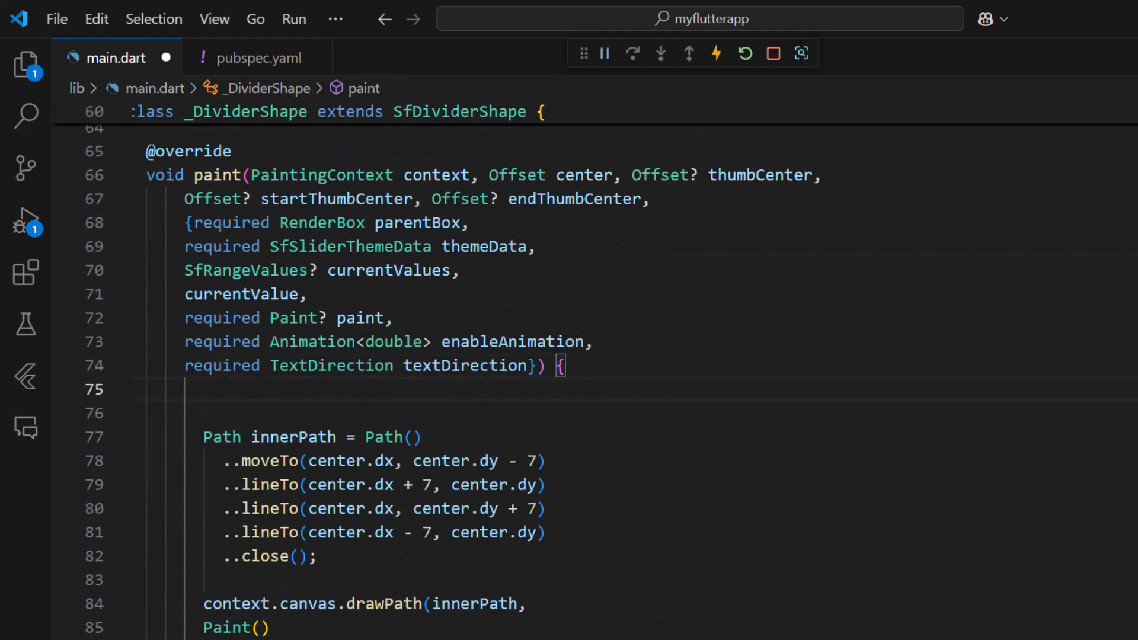
{"action": "type", "text": "bool"}
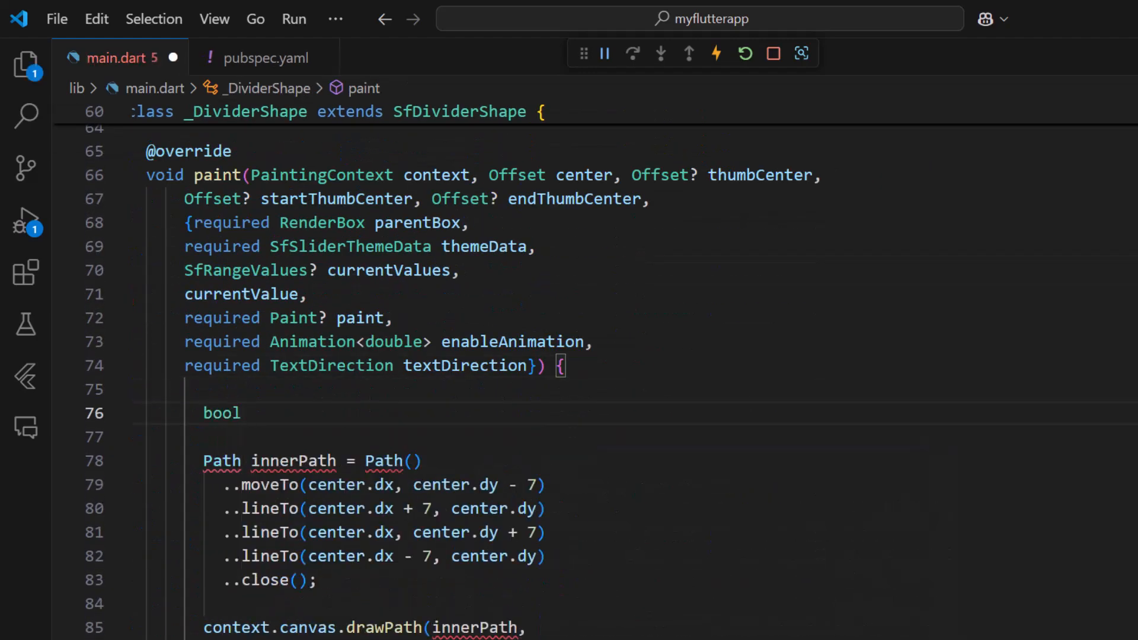
{"action": "type", "text": "isActive;"}
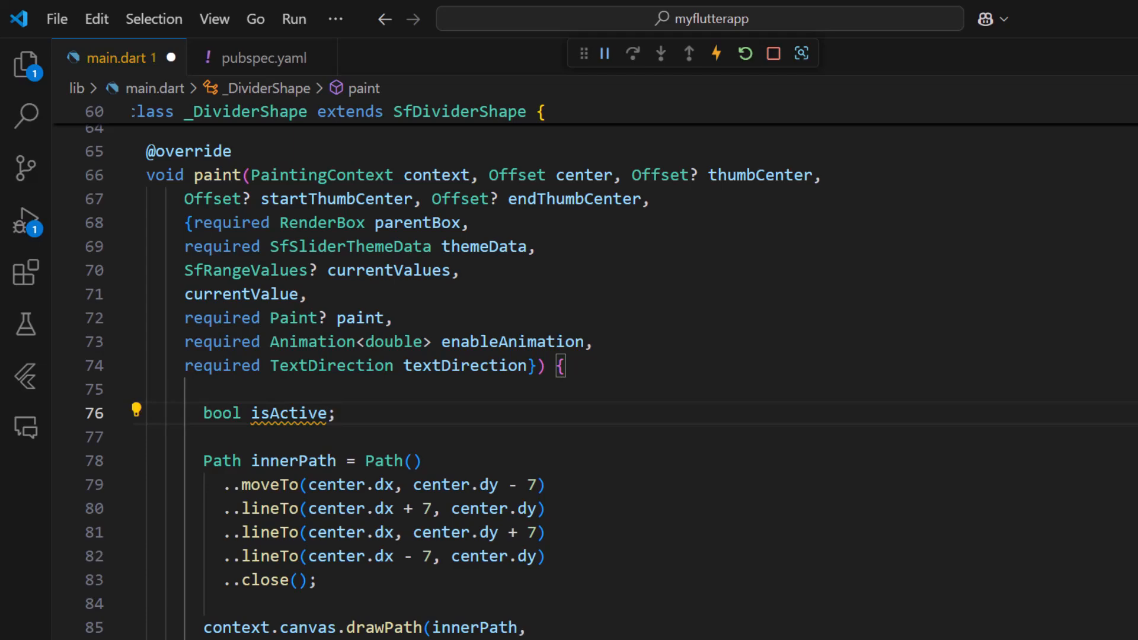
{"action": "scroll", "scroll_direction": "down", "scroll_amount": 3}
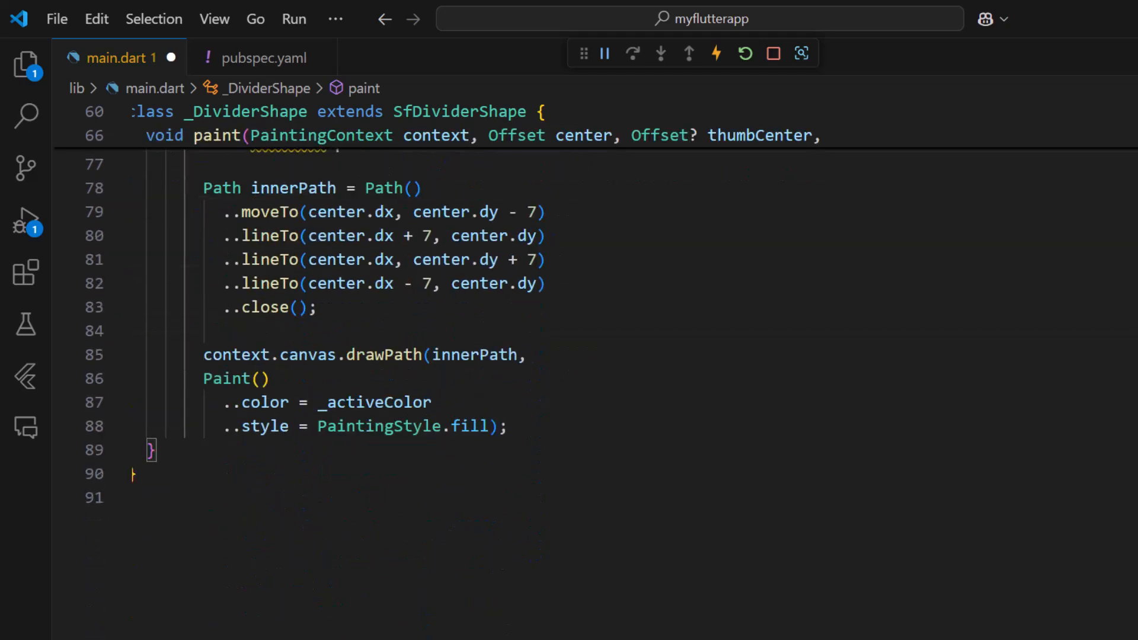
{"action": "type", "text": "switch (textDirection) {"}
{"action": "type", "text": "case TextDirection.ltr:"}
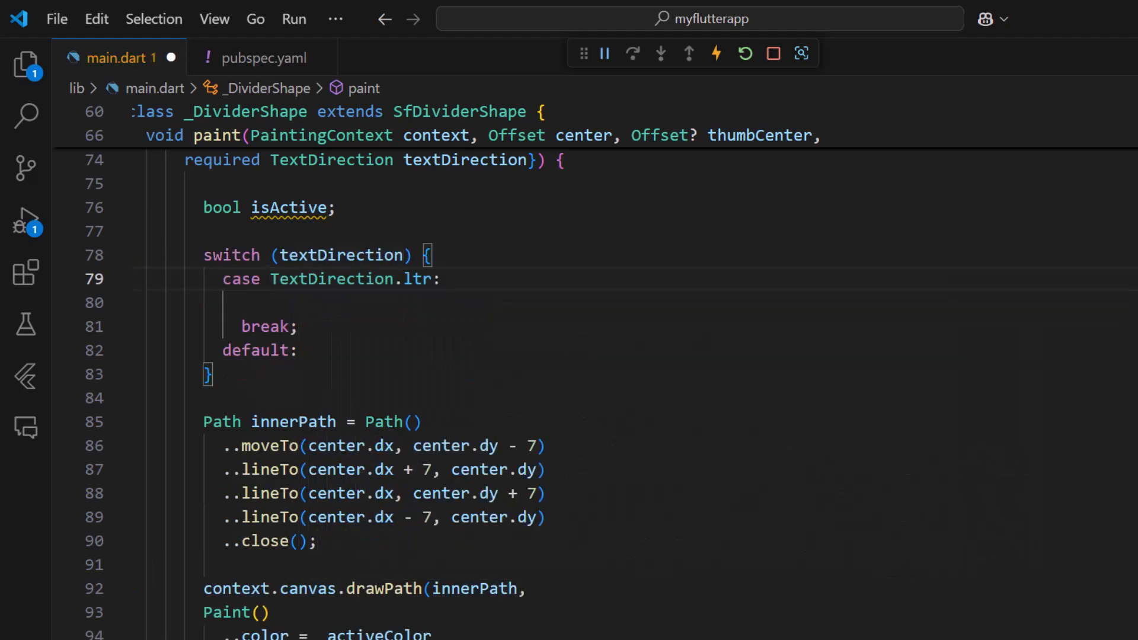
{"action": "type", "text": "isActive ="}
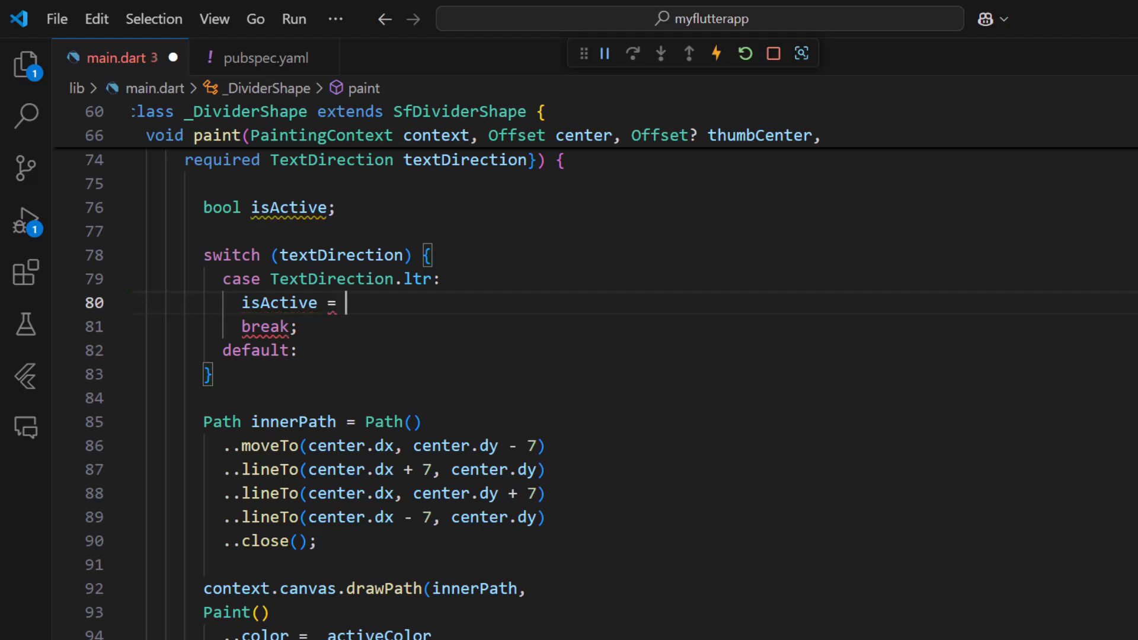
{"action": "type", "text": "center.dx <="}
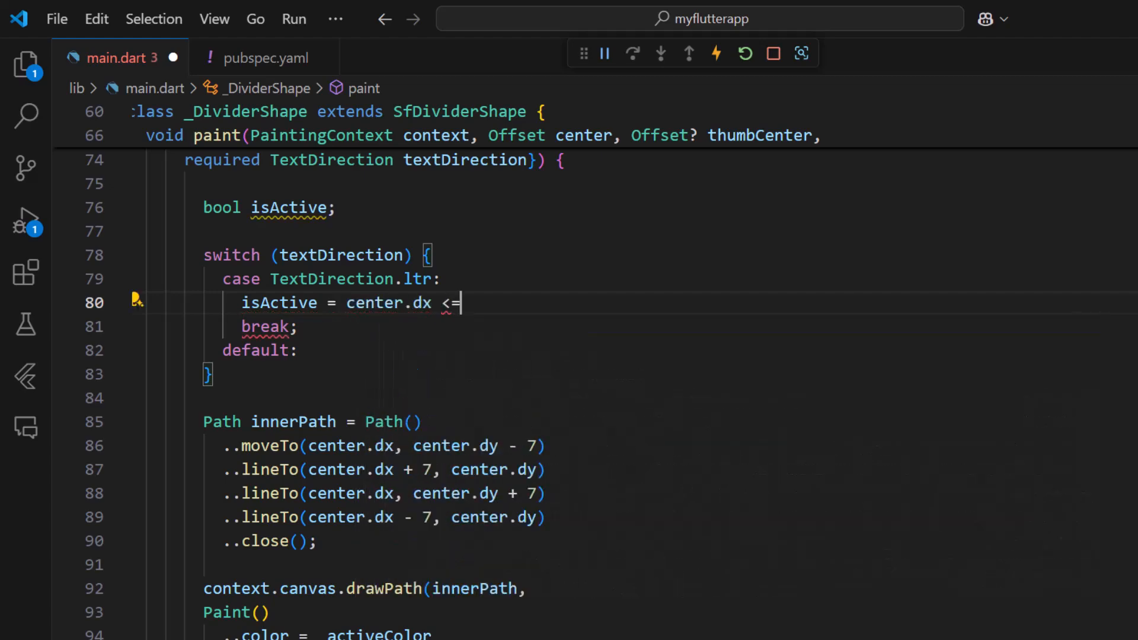
{"action": "type", "text": "thumbCenter!.dx;"}
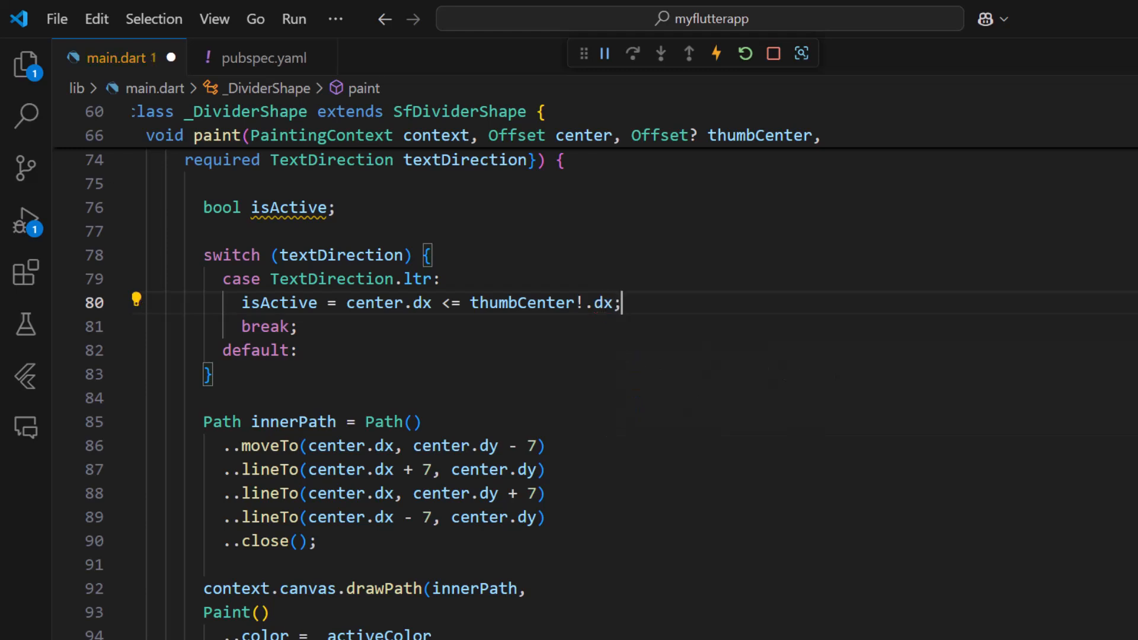
Add the opposite case with center.dx >= thumbCenter!.dx and colour isActive ? _activeColor : Colors.white
{"action": "type", "text": "case T"}
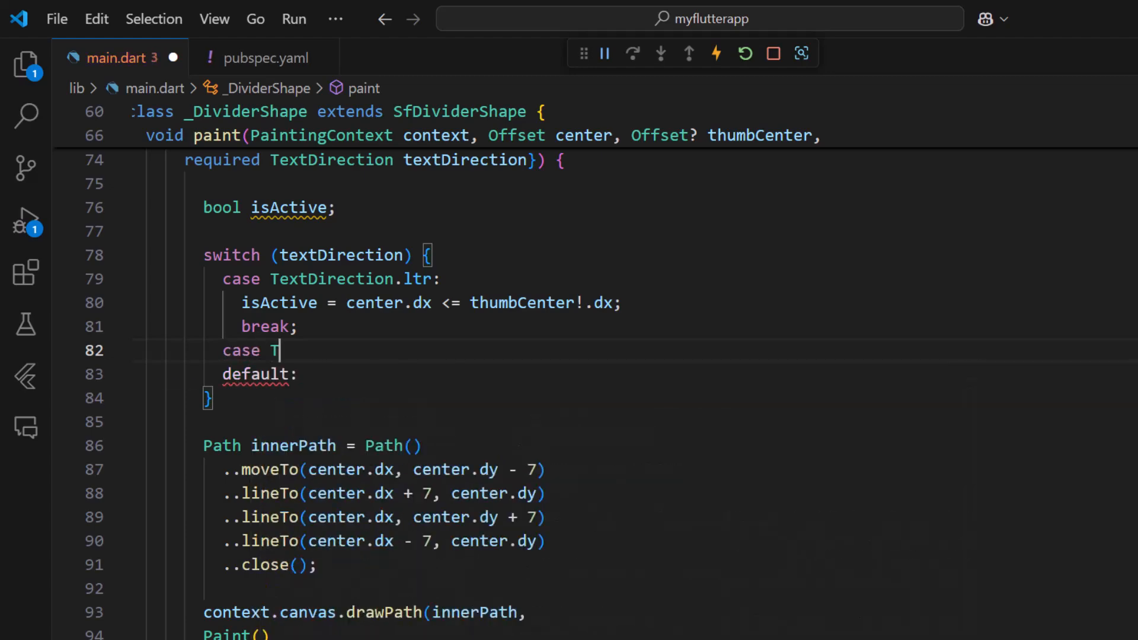
{"action": "type", "text": "extDirection.rtl:"}
{"action": "type", "text": "isActive"}
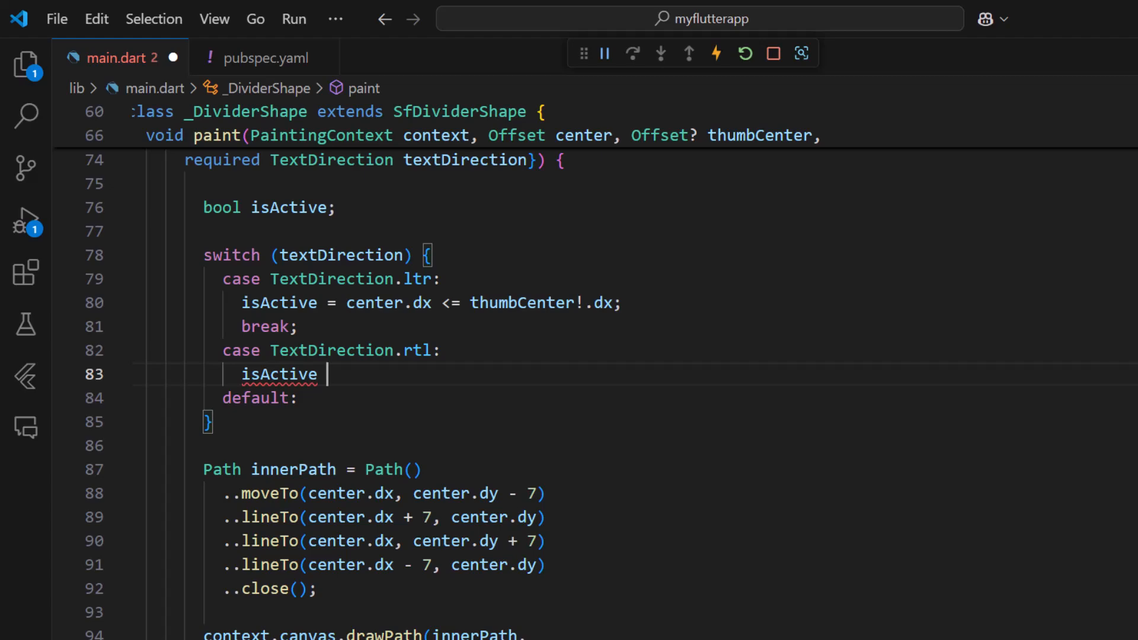
{"action": "type", "text": "= center."}
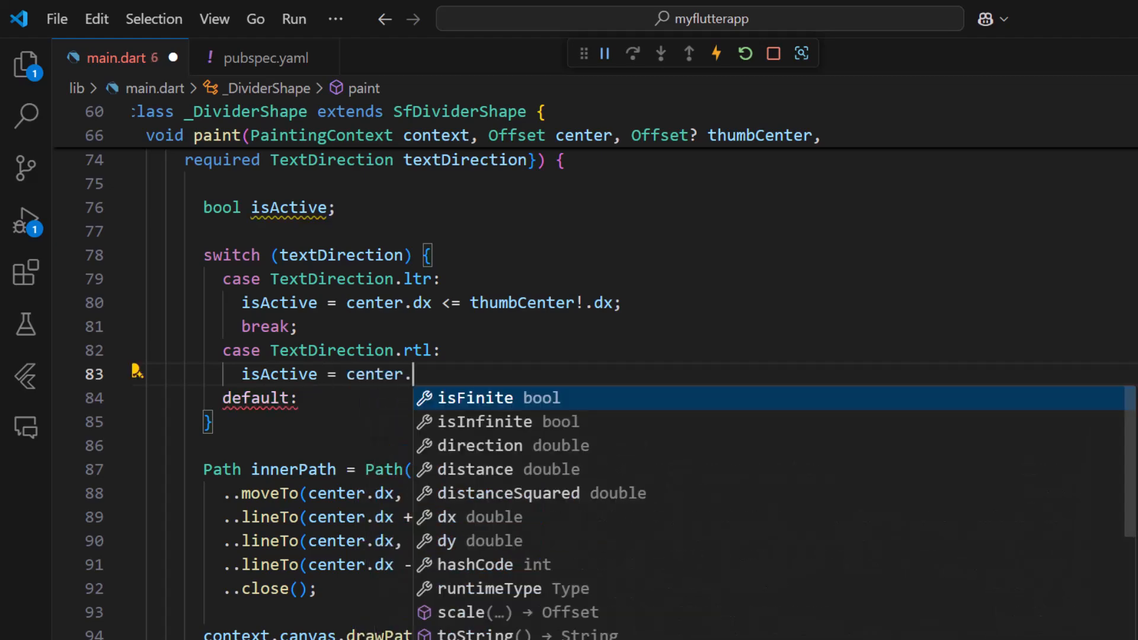
{"action": "type", "text": "dx >= thumbCenter!.dx;"}
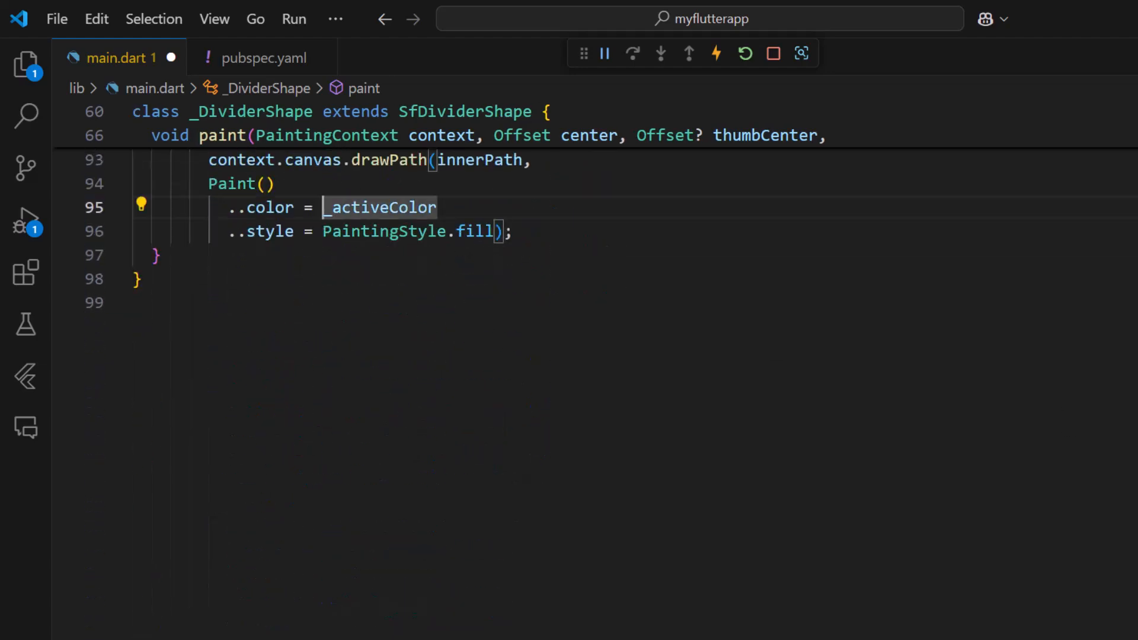
{"action": "type", "text": "isActive"}
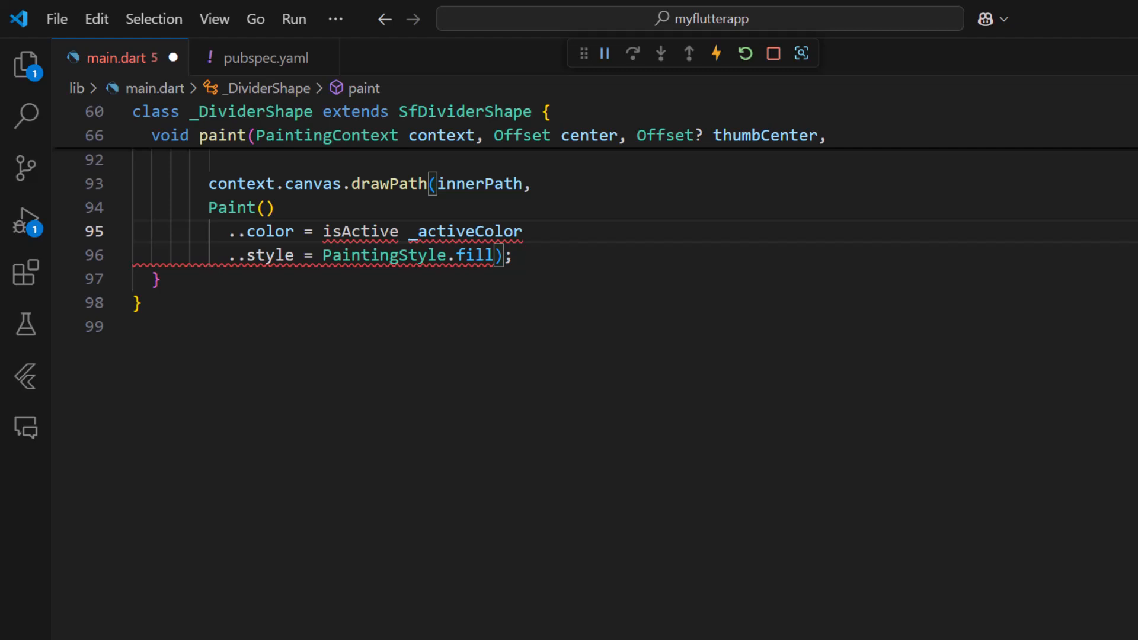
{"action": "type", "text": "? _activeColor :"}
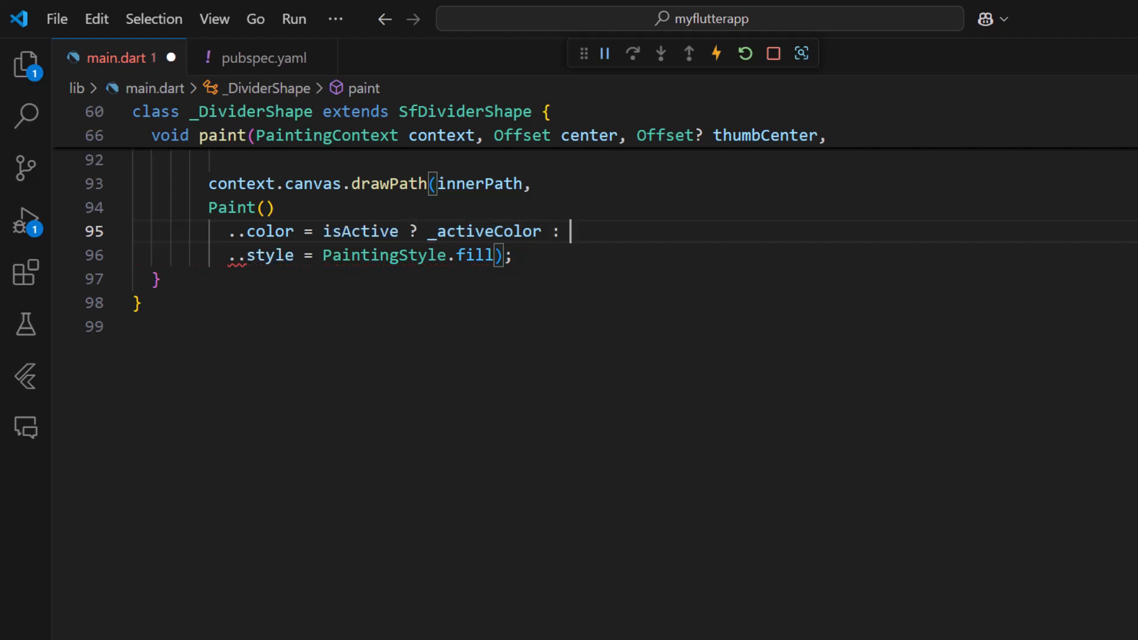
{"action": "type", "text": "Colors.white"}
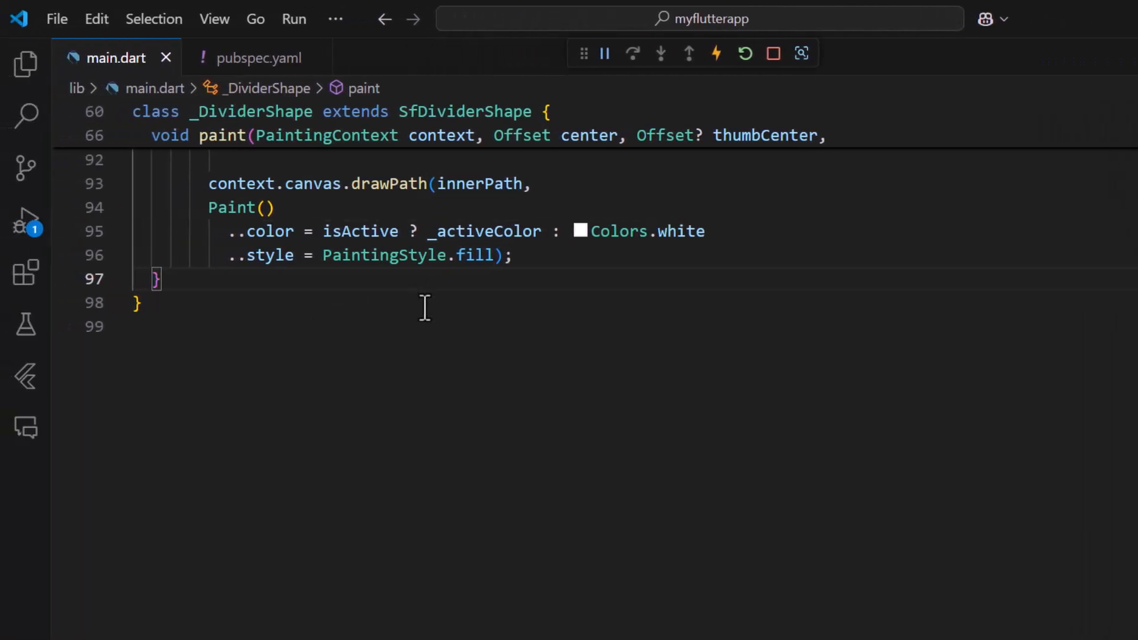
Write class _ThumbShape extends SfThumbShape with final _activeColor and _active fields plus constructor
{"action": "key", "text": "Enter"}
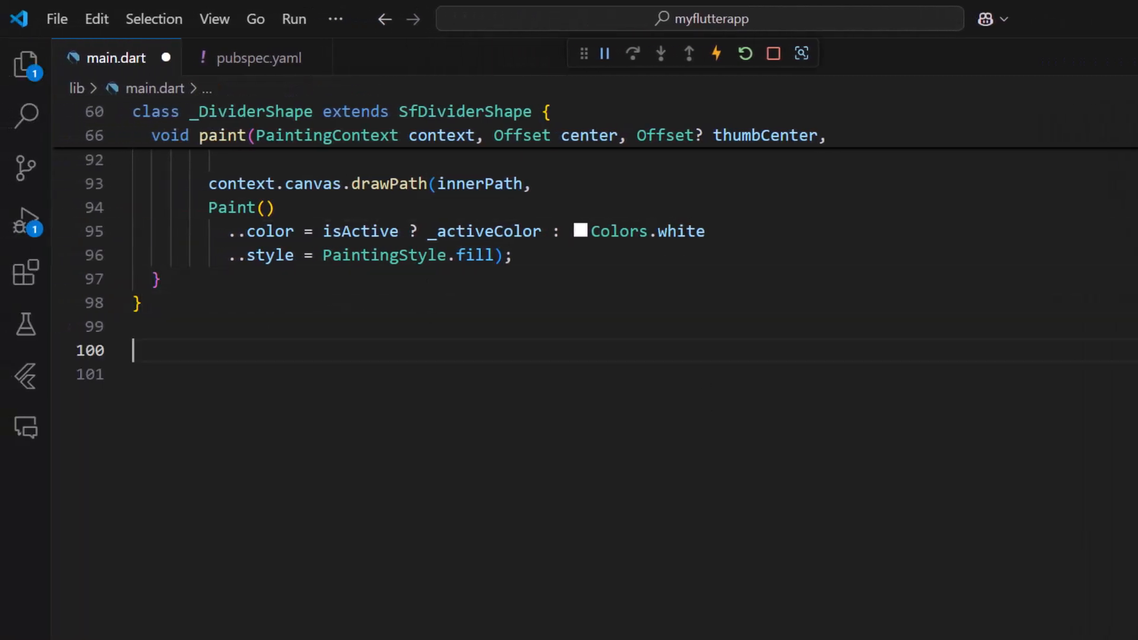
{"action": "type", "text": "class _ThumbShape extends S"}
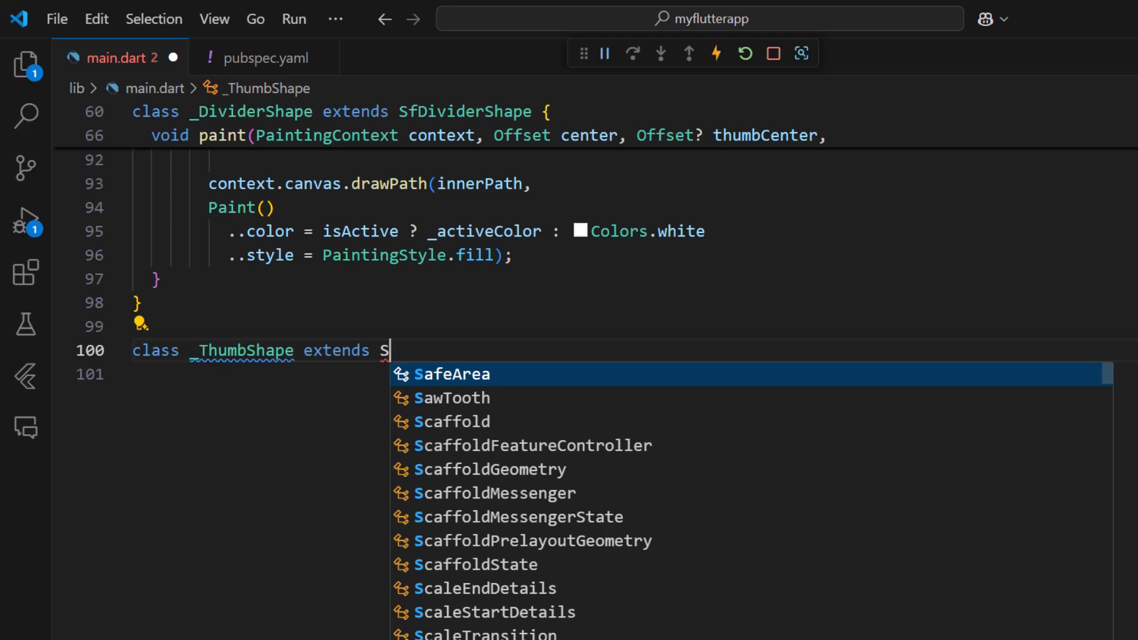
{"action": "type", "text": "fThumbShape{"}
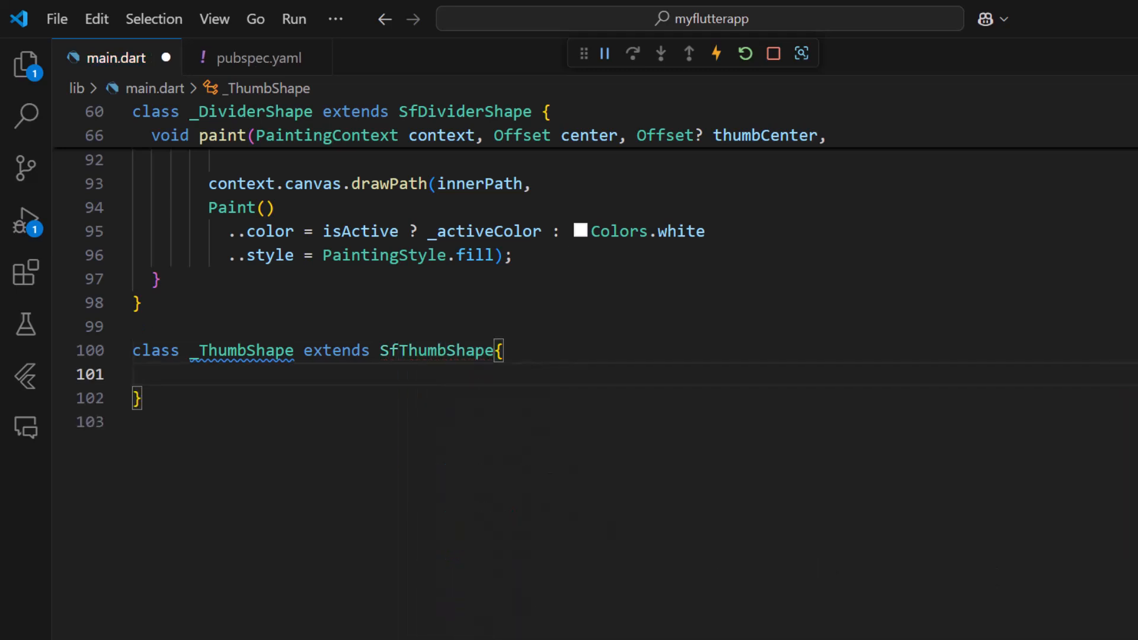
{"action": "type", "text": "final Color _activeColor;"}
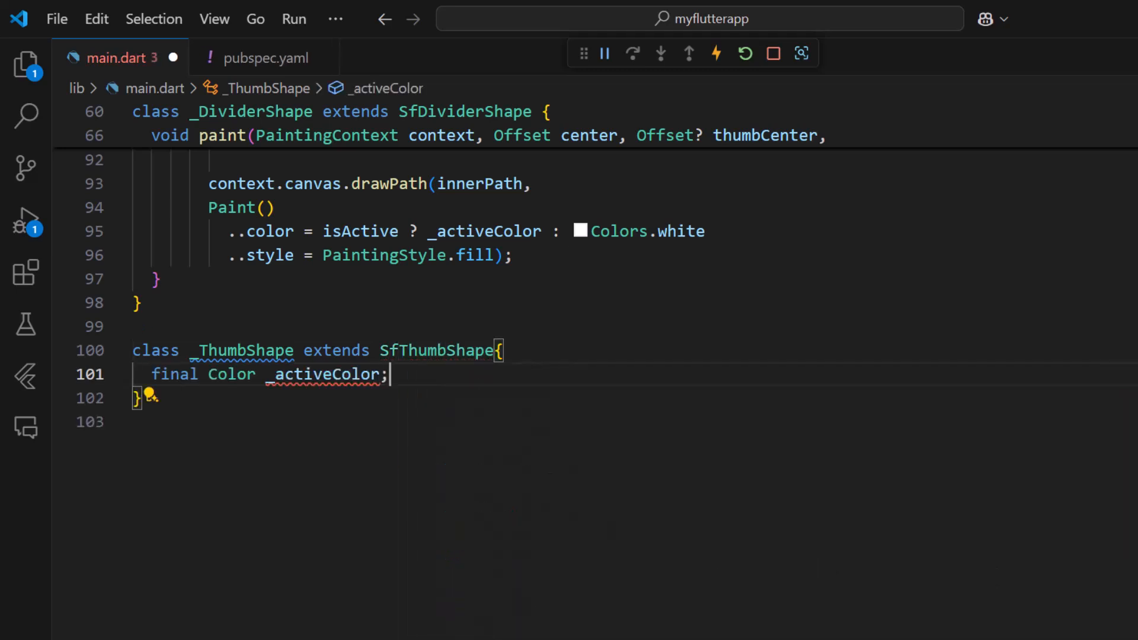
{"action": "type", "text": "final bool _active;"}
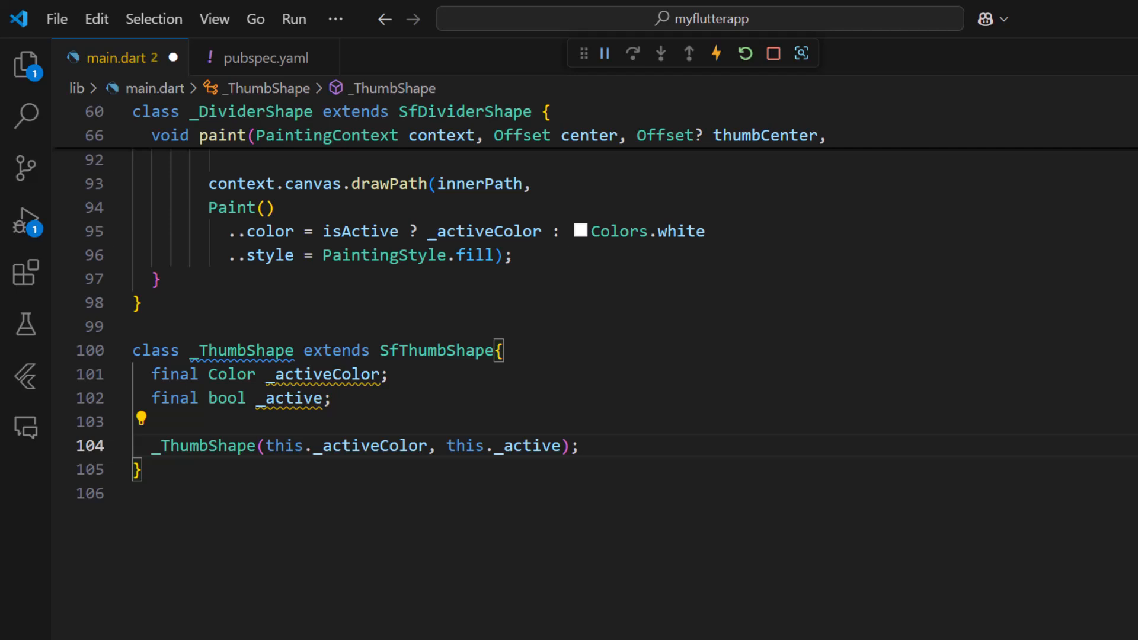
{"action": "key", "text": "enter"}
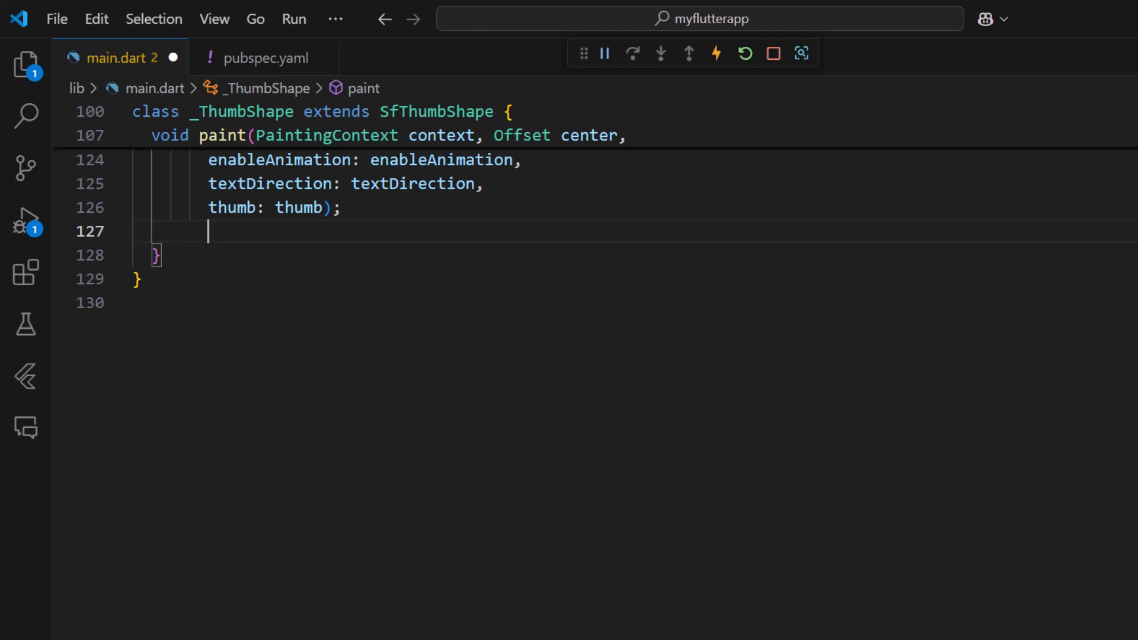
Call context.canvas.drawCircle at center with radius 25 and a fill-style _activeColor Paint
{"action": "type", "text": "context.canvas.drawCircle(center, radius, paint"}
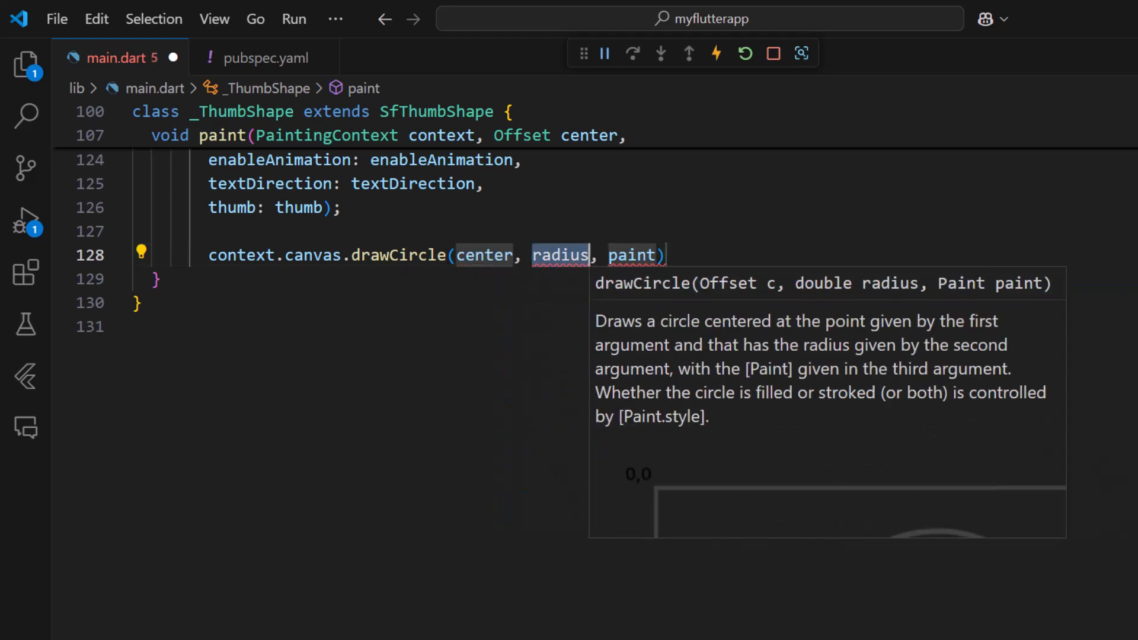
{"action": "type", "text": "25"}
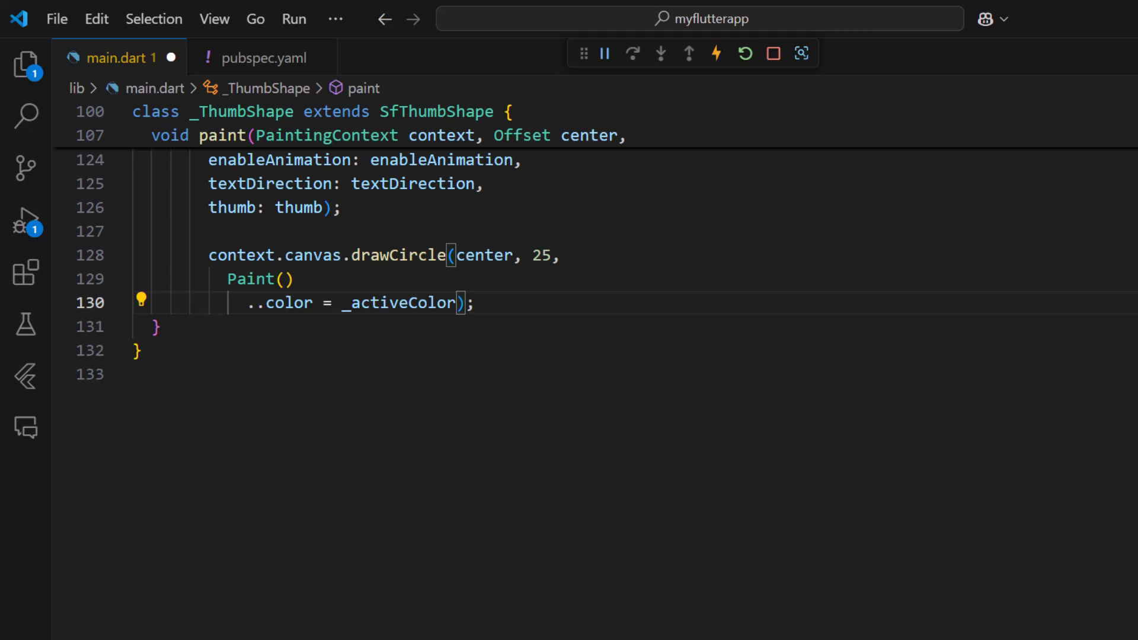
{"action": "type", "text": "..style = PaintingStyle.fill);"}
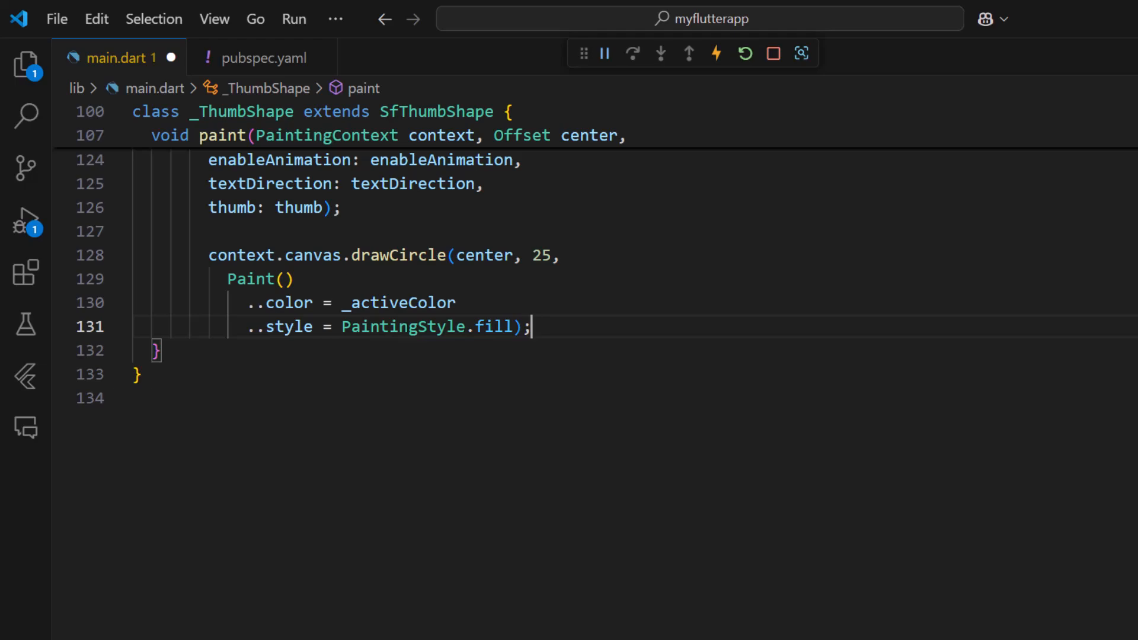
Define left and right arrow paths and draw the one chosen by _active in white fill
{"action": "type", "text": "final _arrowPathLeft = Path("}
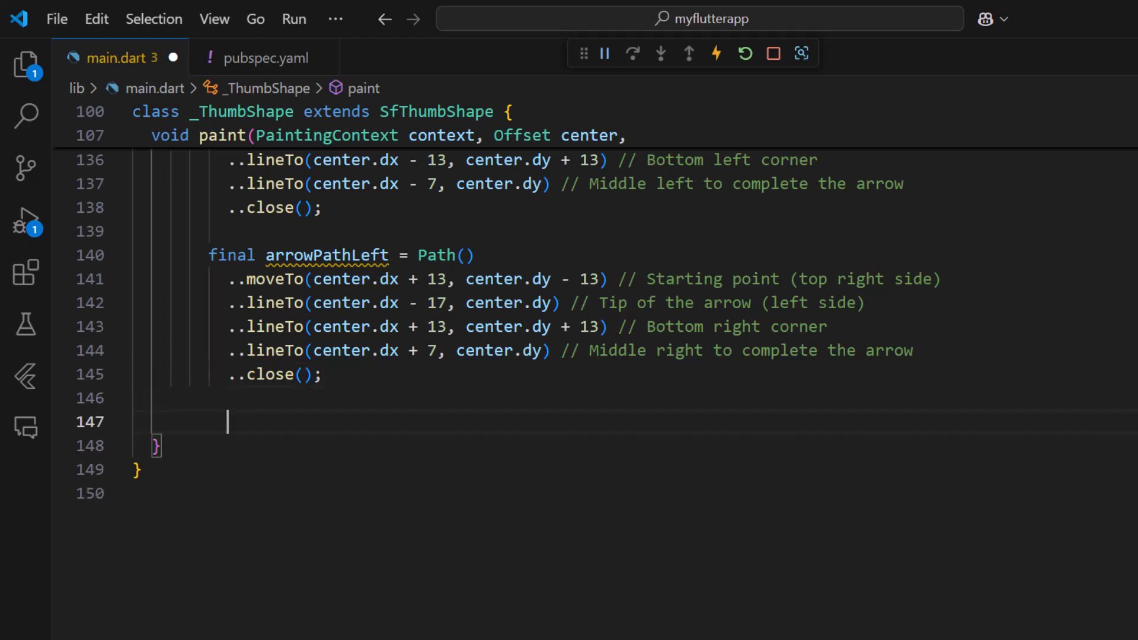
{"action": "type", "text": "context.canvas.drawPath("}
{"action": "type", "text": "_active? arrowPathLeft: _arrowPathRight,"}
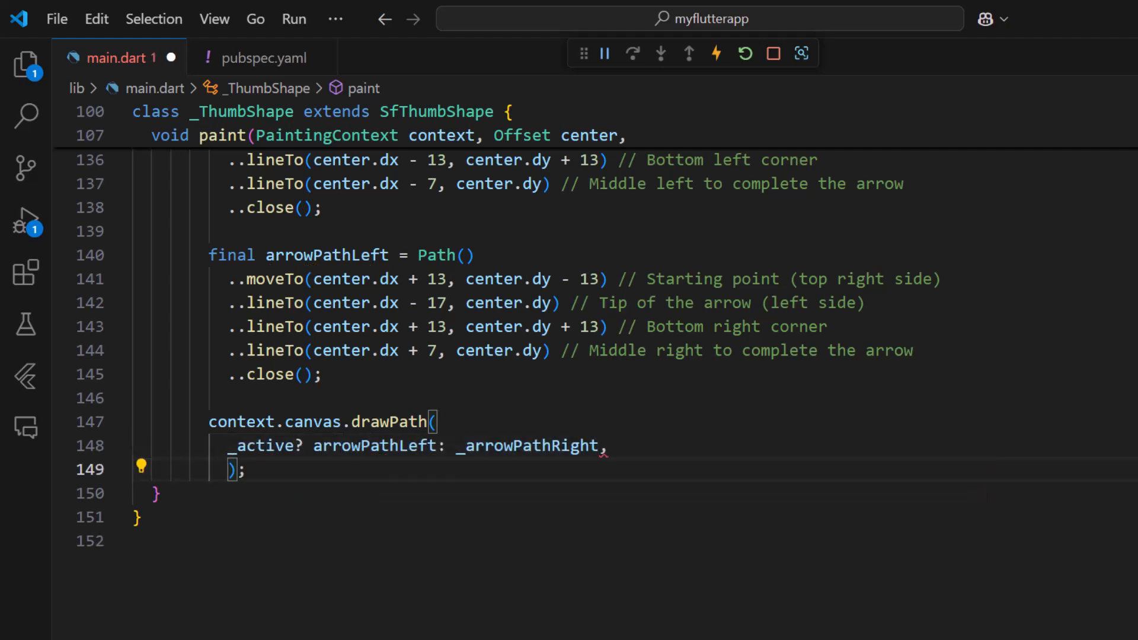
{"action": "type", "text": "Paint()"}
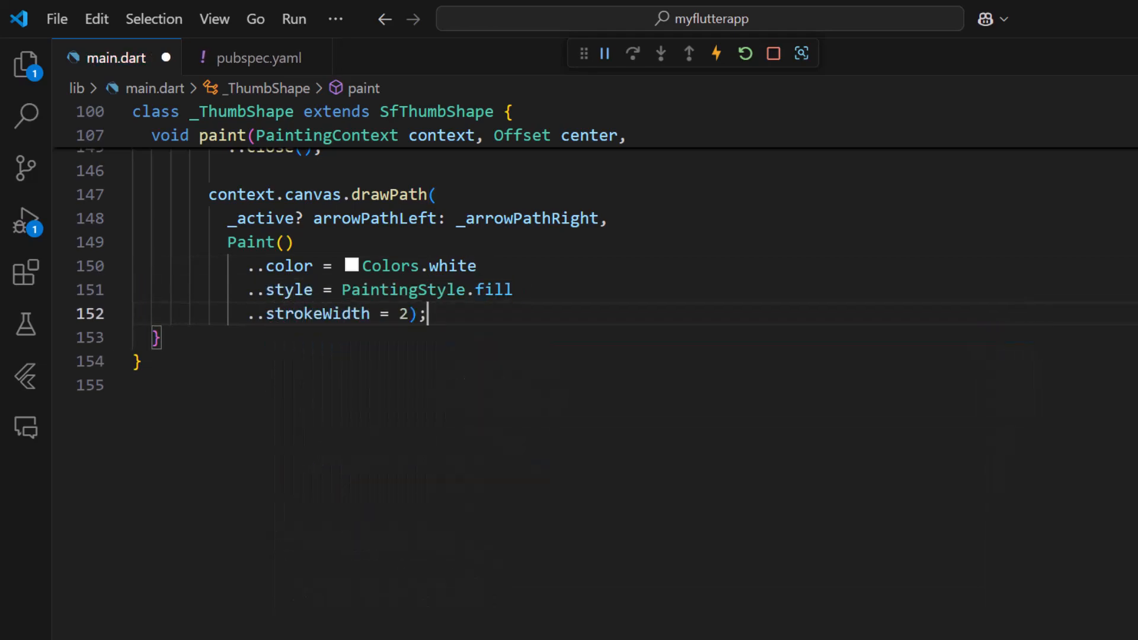
{"action": "scroll", "scroll_direction": "up", "scroll_amount": 3}
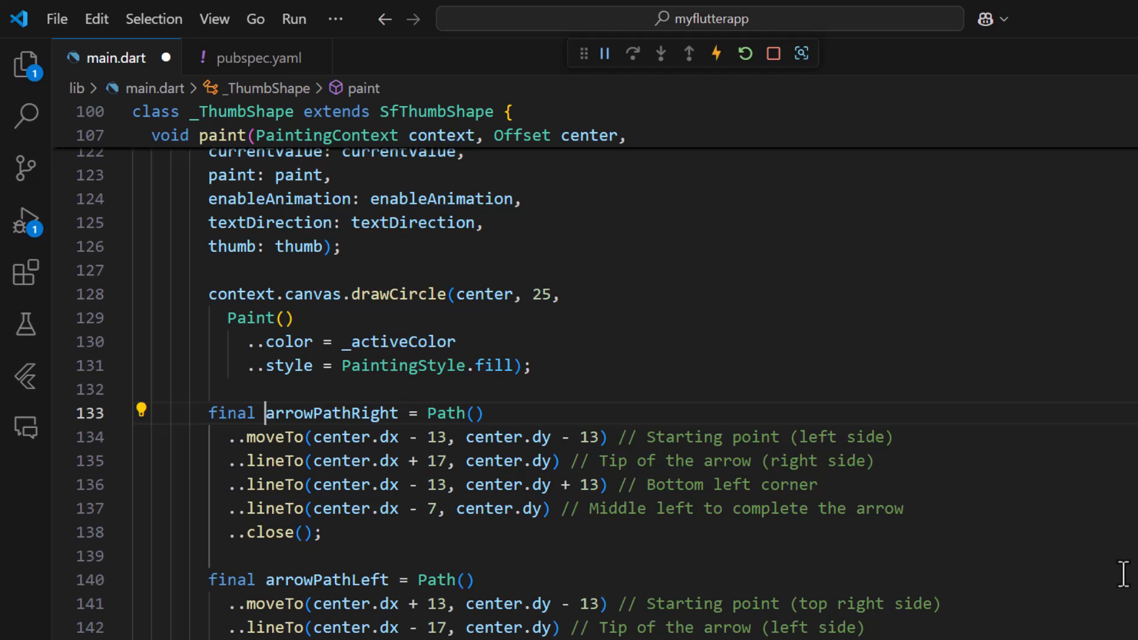
{"action": "scroll", "scroll_direction": "up", "scroll_amount": 3}
{"action": "type", "text": "thumbShape: ,"}
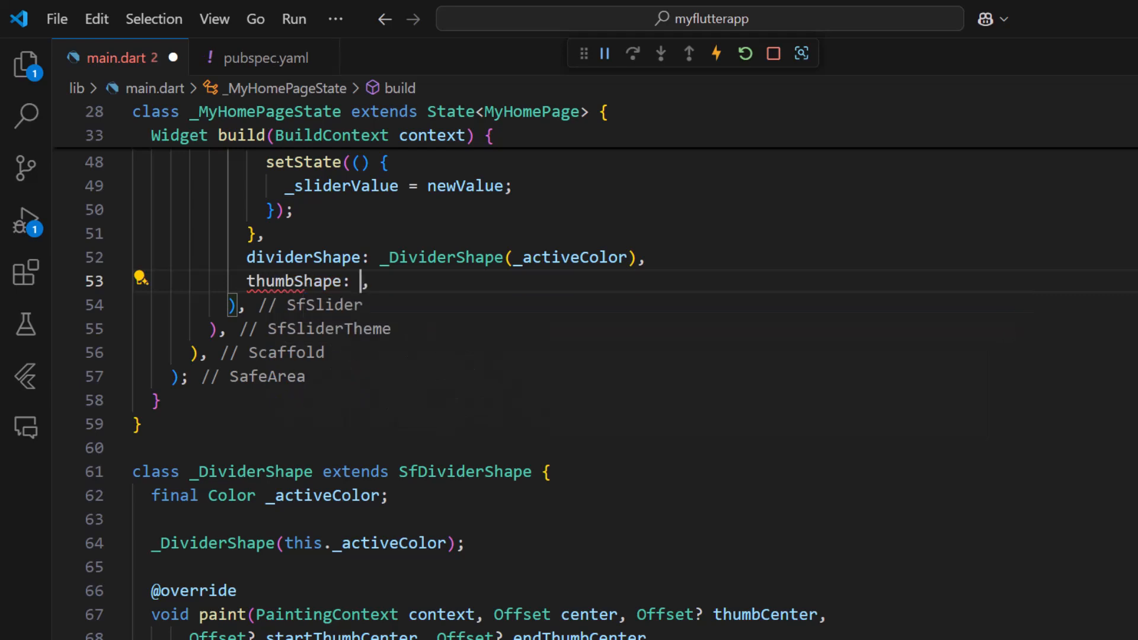
Set thumbShape to _ThumbShape(_activeColor, _active) and add a bool _active field initialised to false
{"action": "type", "text": "_ThumbShape(_activeColor, _active),"}
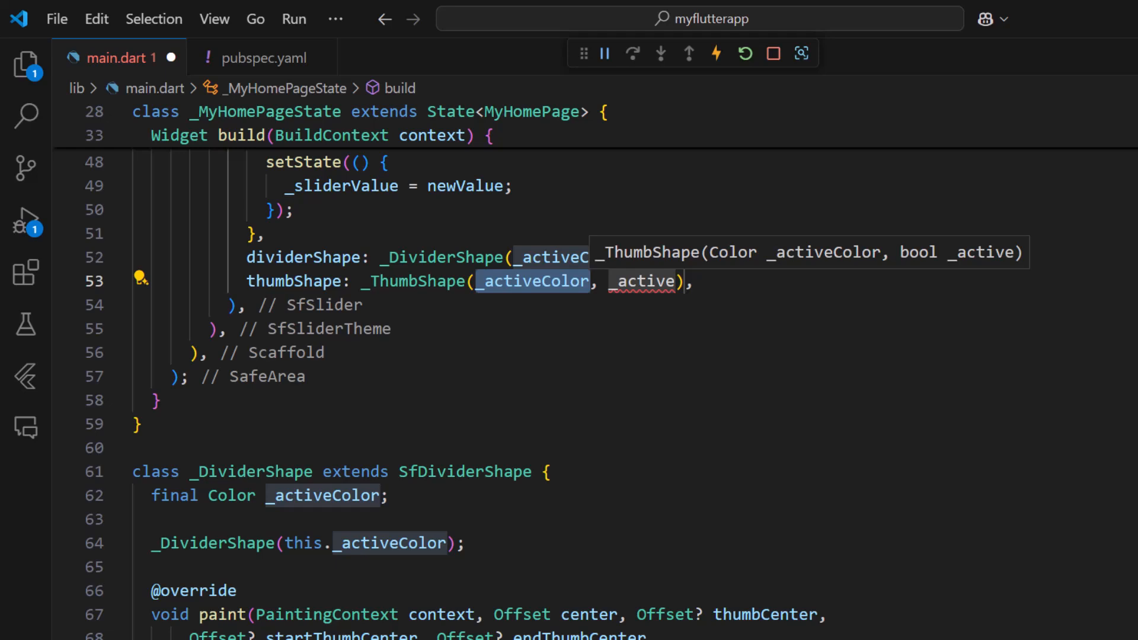
{"action": "left_click", "coordinate": [139, 278]}
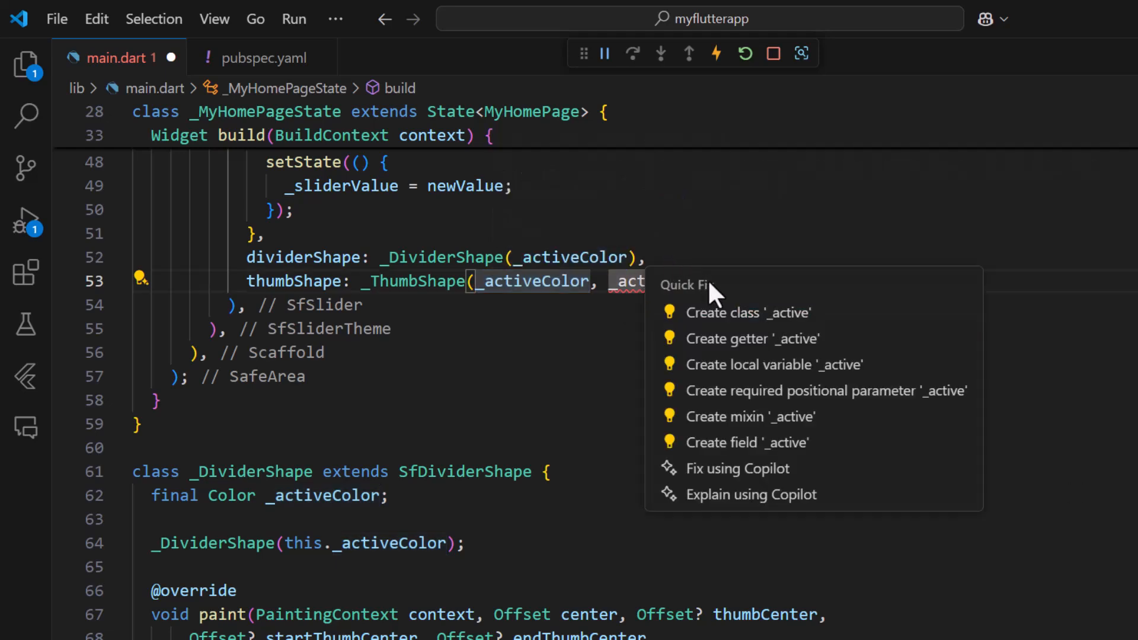
{"action": "left_click", "coordinate": [745, 443]}
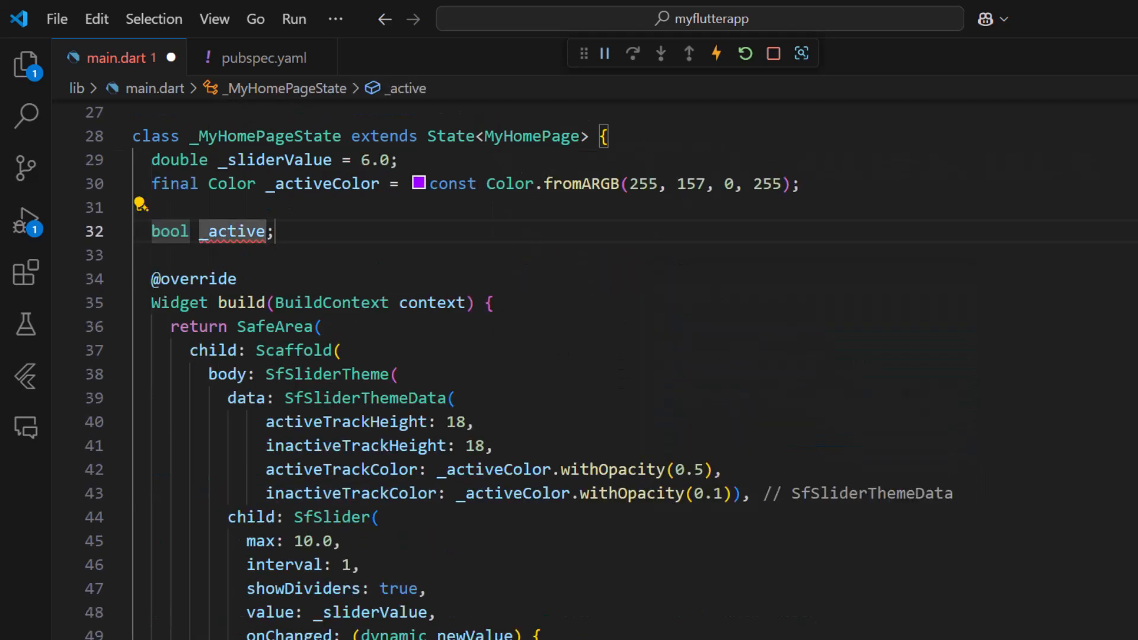
{"action": "type", "text": "= false"}
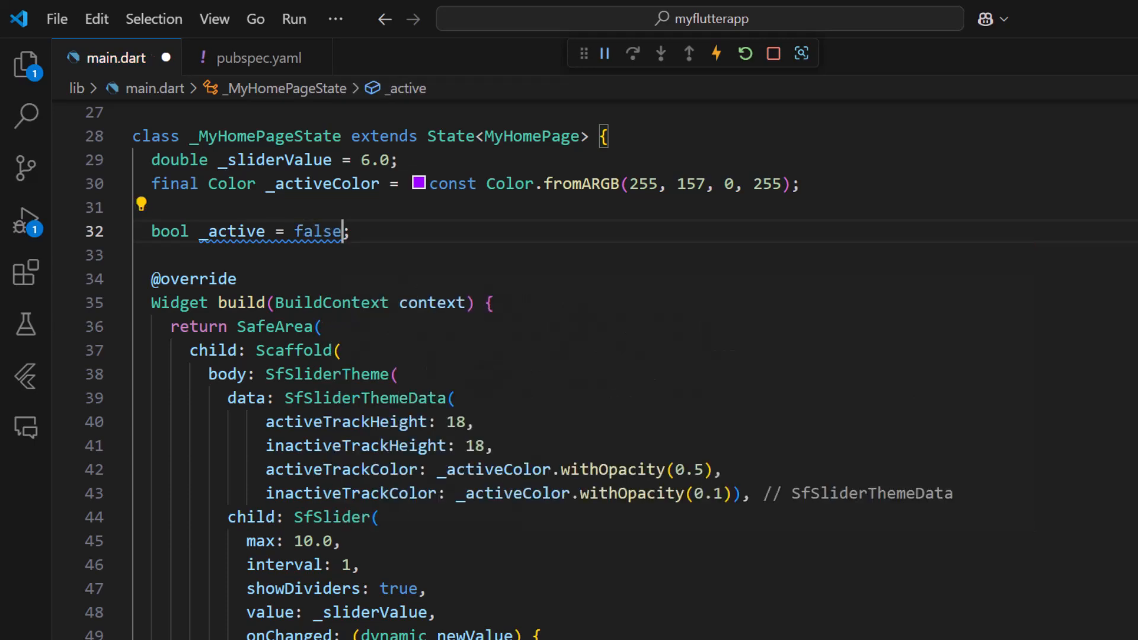
{"action": "scroll", "scroll_direction": "down", "scroll_amount": 3}
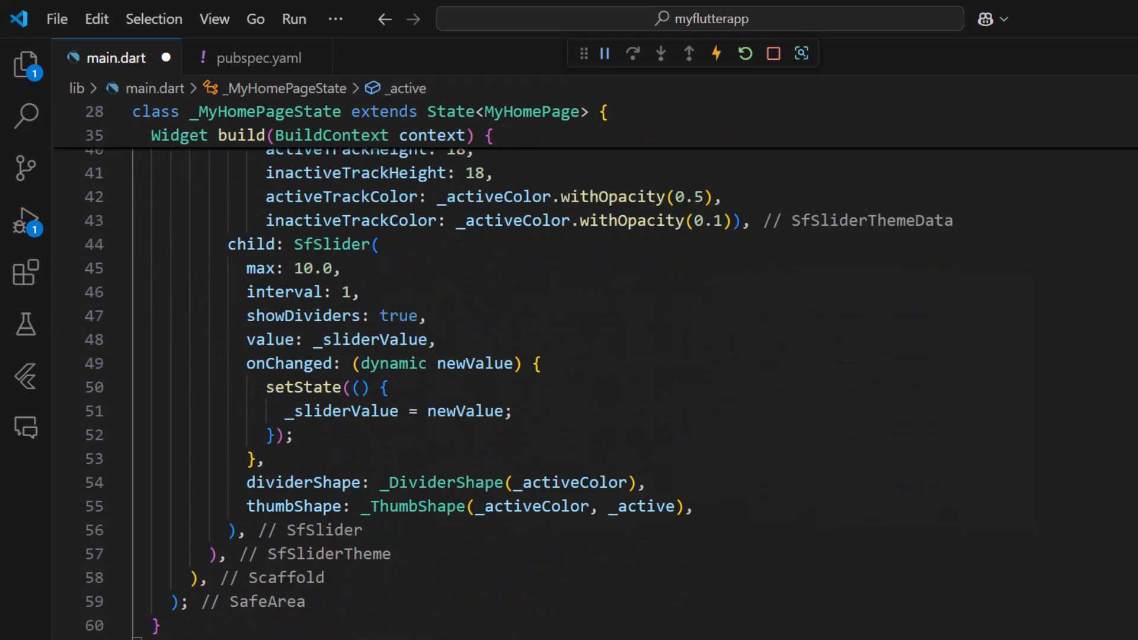
{"action": "scroll", "scroll_direction": "down", "scroll_amount": 3}
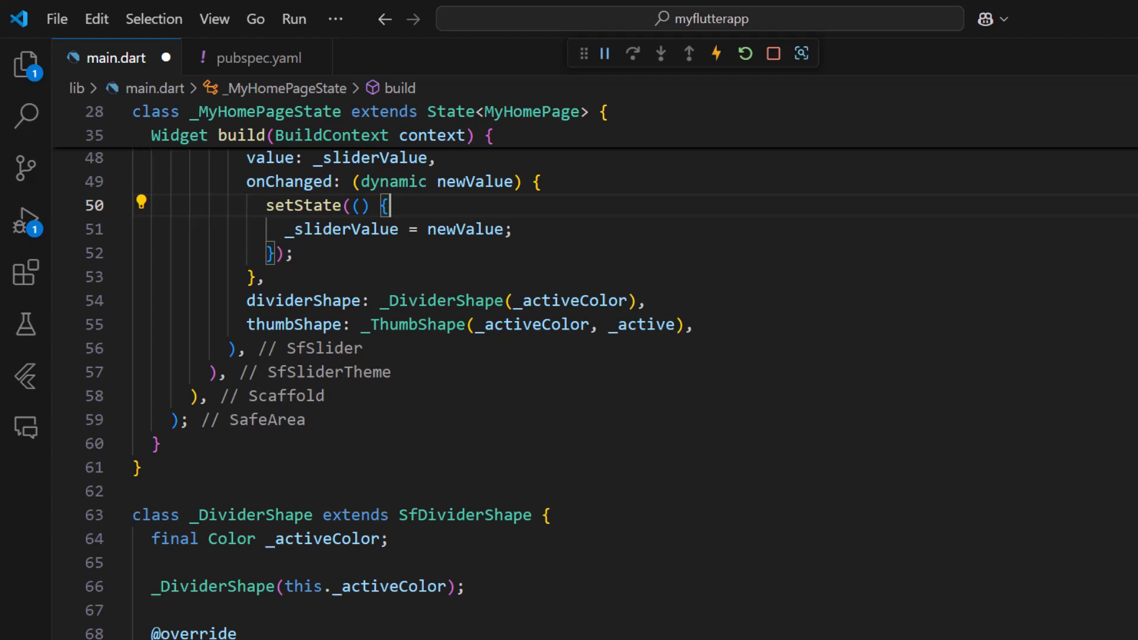
In onChanged's setState, set _active true when newValue <= _sliderValue, otherwise false
{"action": "type", "text": "if(newV"}
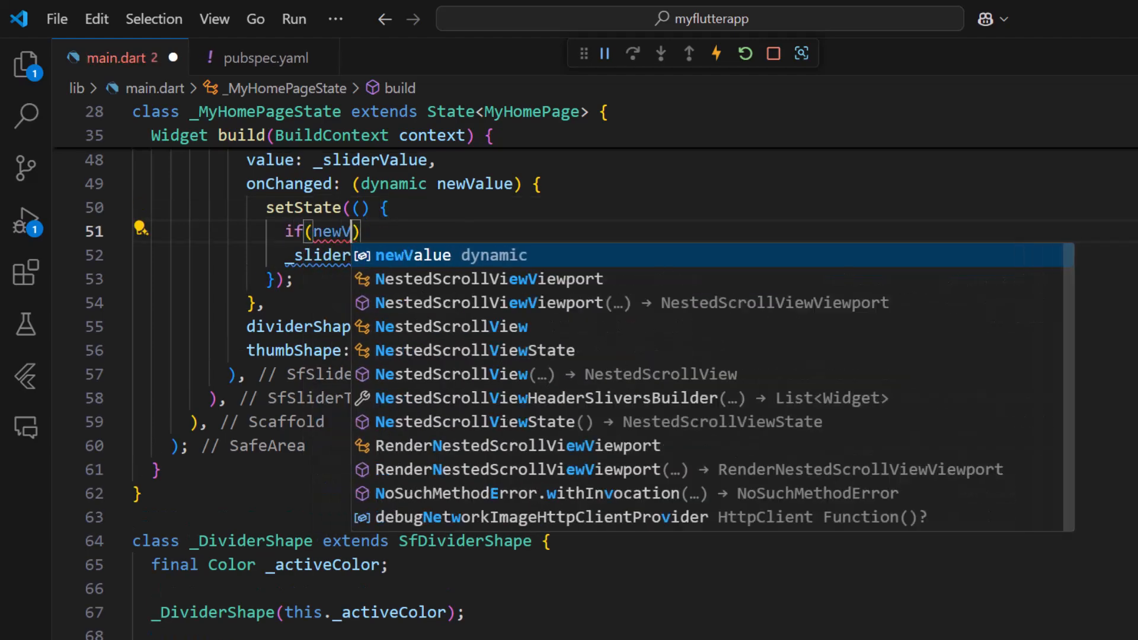
{"action": "type", "text": "<= _sliderValue"}
{"action": "type", "text": "} else{"}
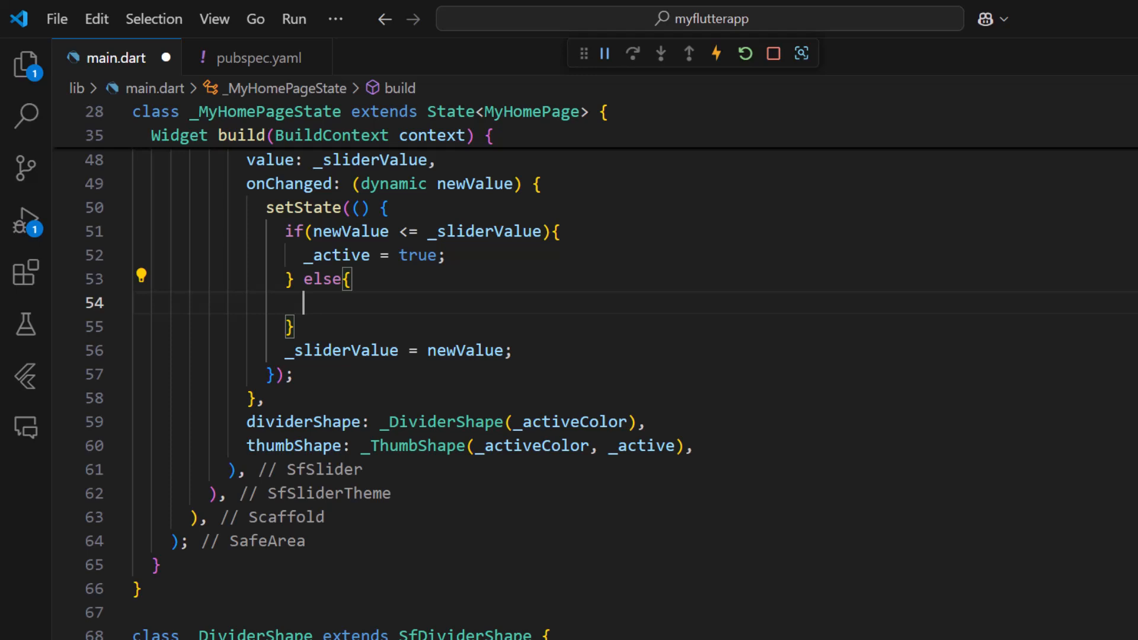
{"action": "type", "text": "_active = false;"}
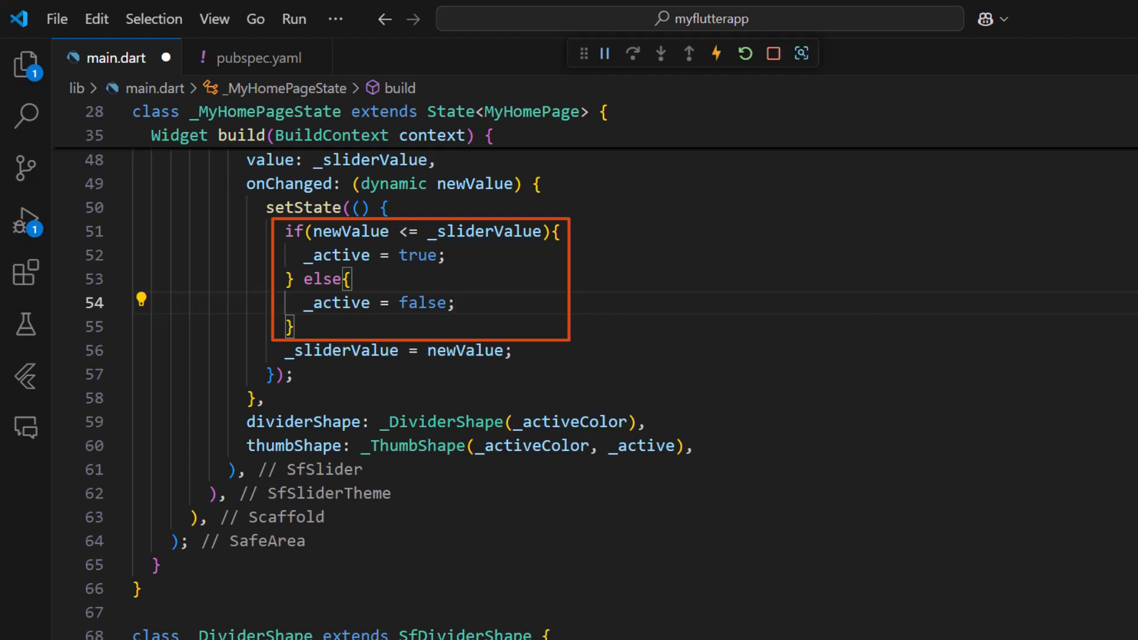
{"action": "scroll", "scroll_direction": "up", "scroll_amount": 3}
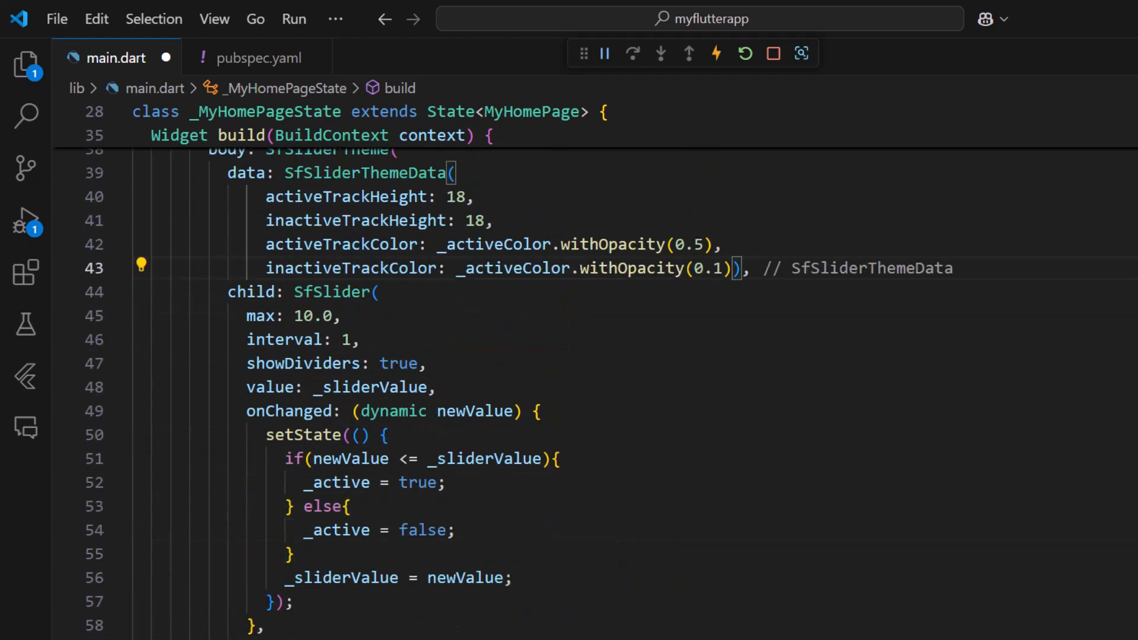
Add overlayColor _activeColor.withOpacity(0.1) and overlayRadius 35 to SfSliderThemeData
{"action": "key", "text": "Enter"}
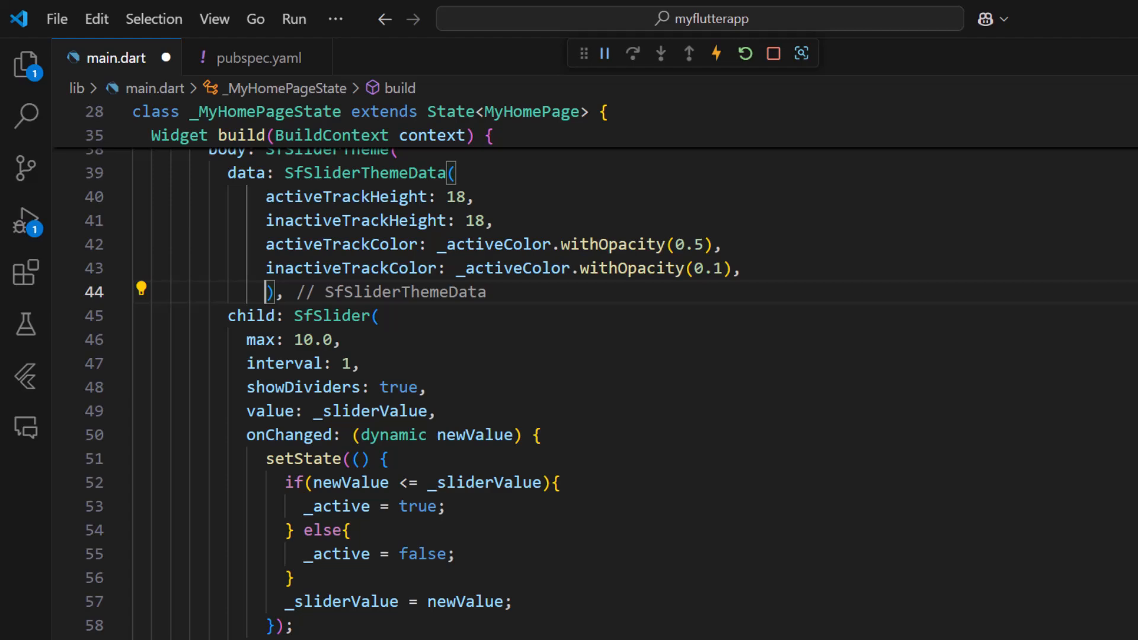
{"action": "type", "text": "overlayColor:"}
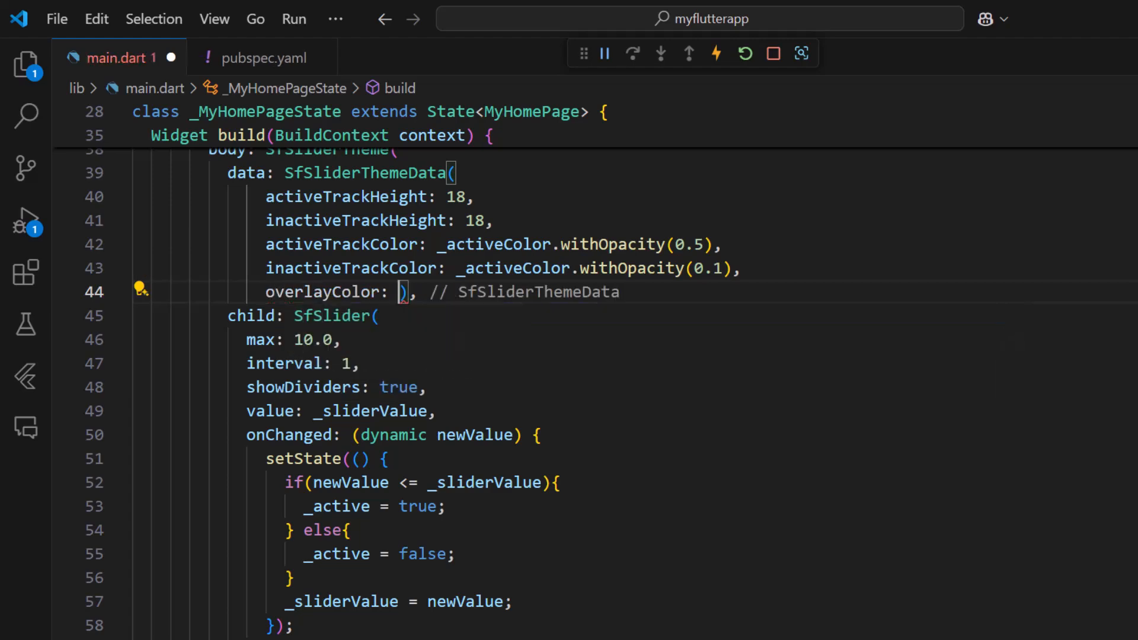
{"action": "type", "text": "_activeColor.withOpacity(0.1"}
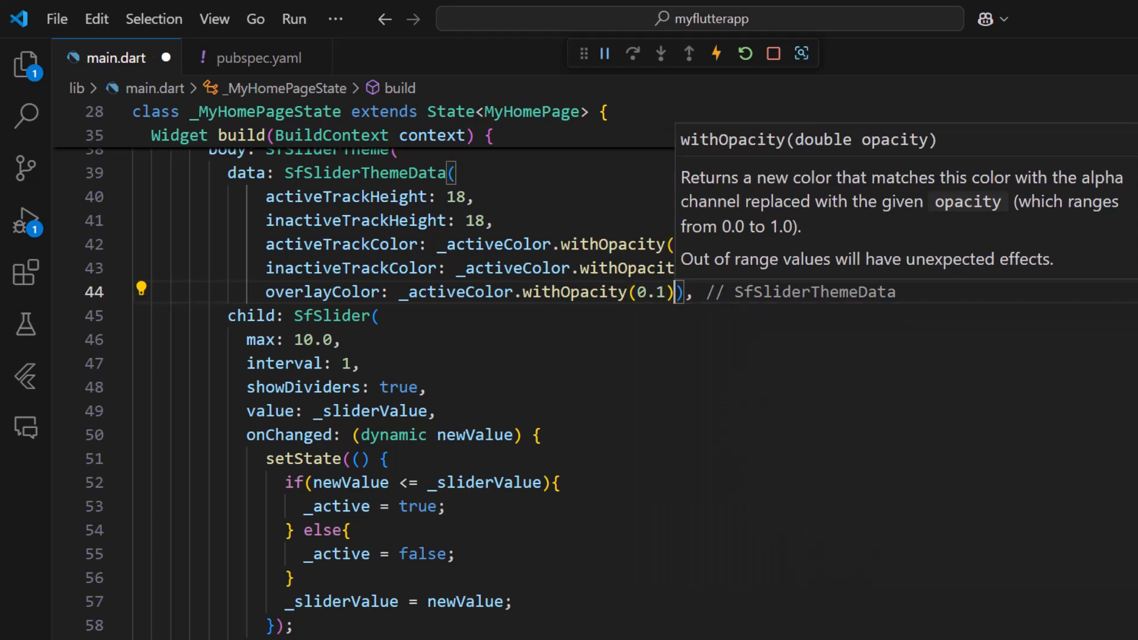
{"action": "type", "text": "overlayRadius: ),"}
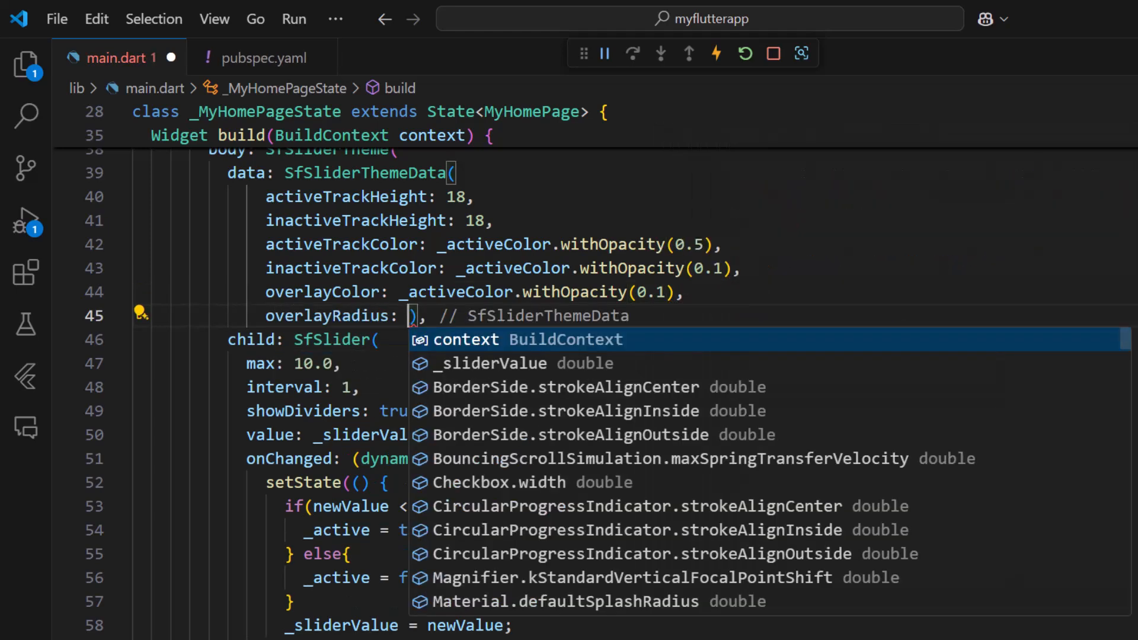
{"action": "type", "text": "35"}
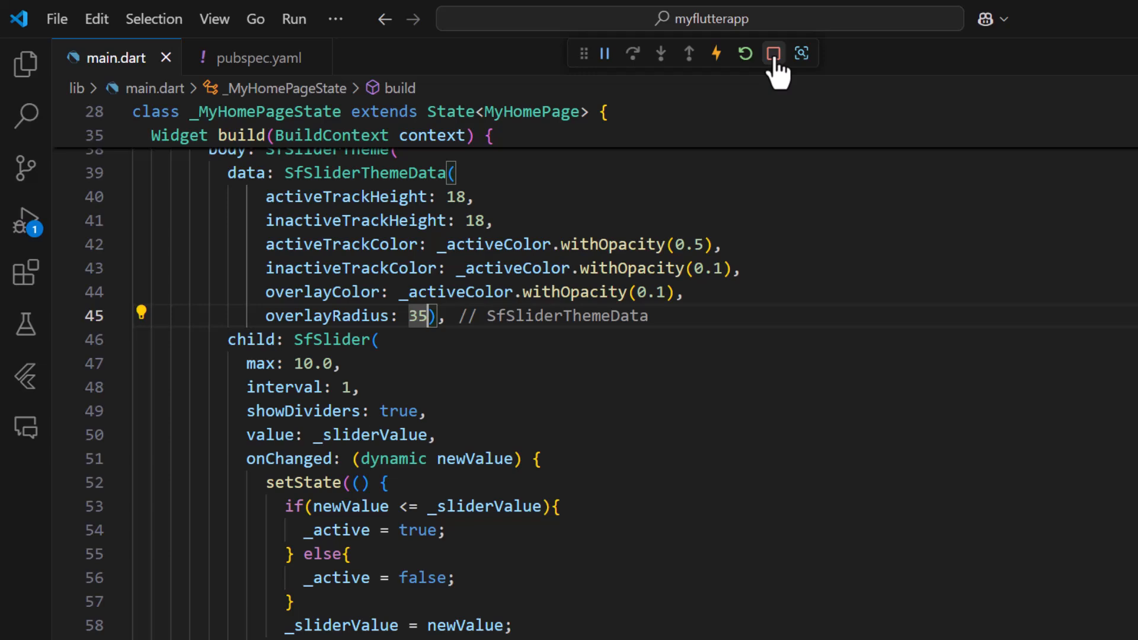
{"action": "left_click", "coordinate": [772, 52]}
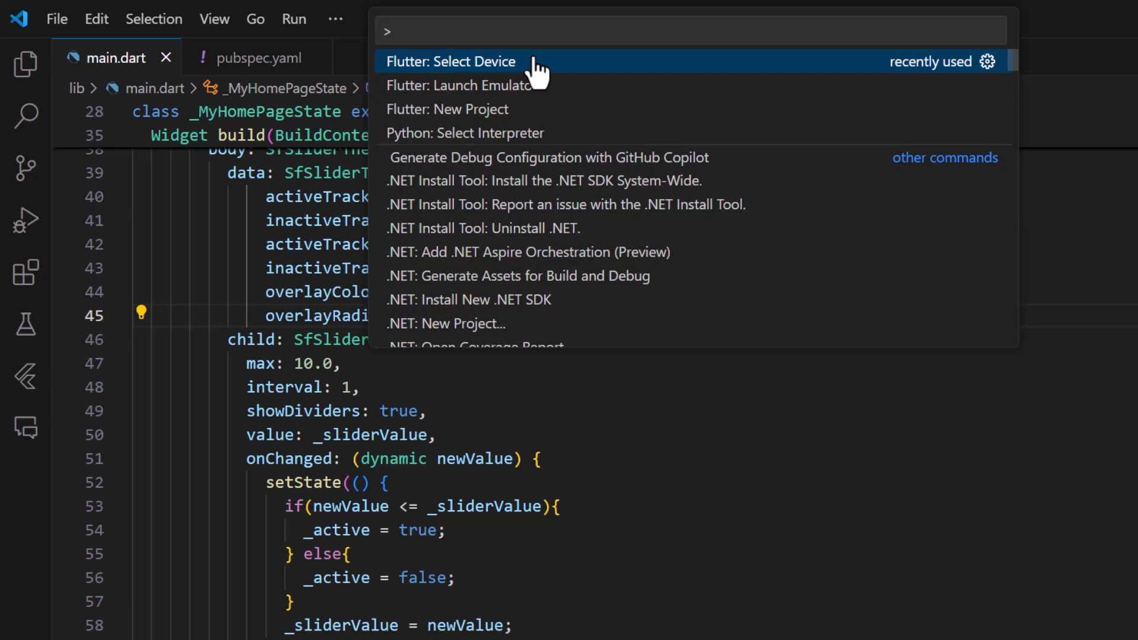
{"action": "left_click", "coordinate": [294, 19]}
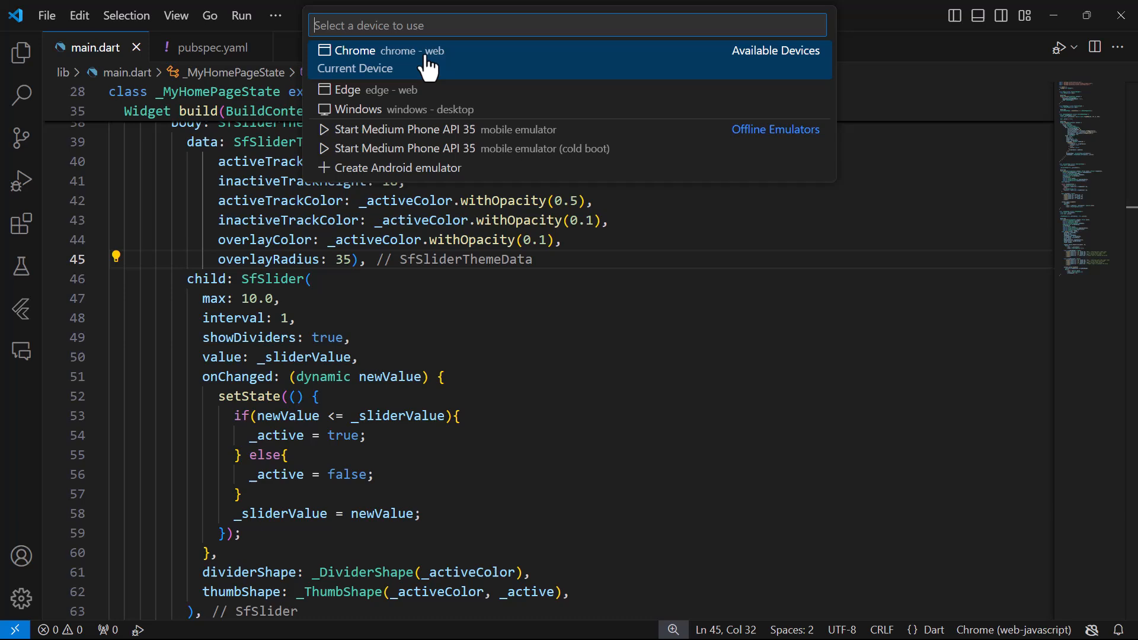
Select Windows (windows-desktop) as the device and start debugging with F5
{"action": "left_click", "coordinate": [359, 109]}
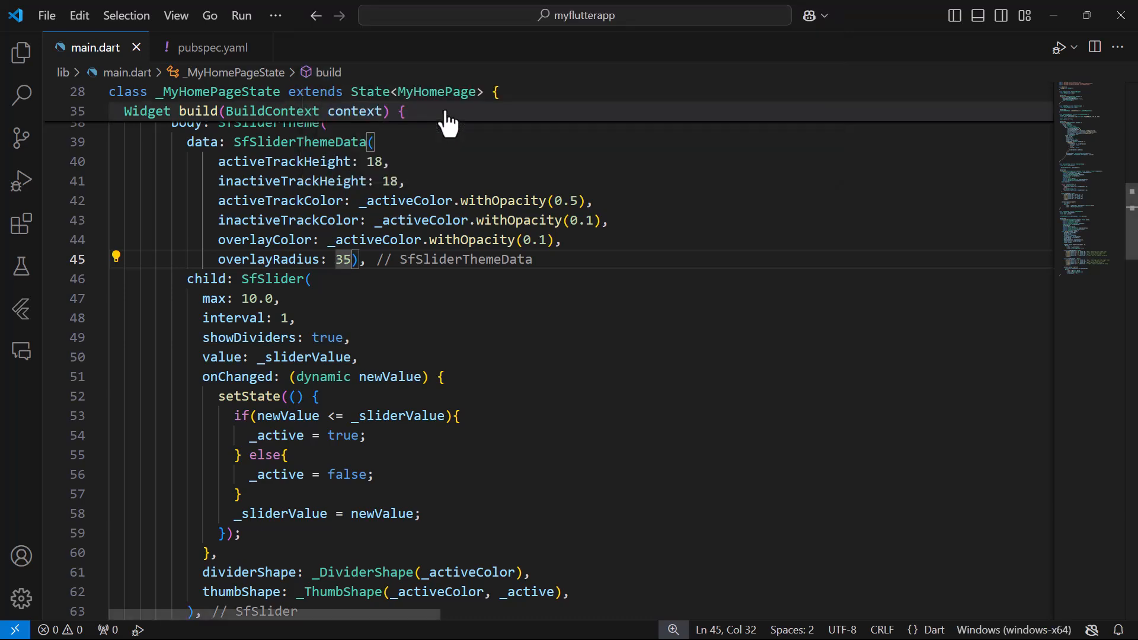
{"action": "key", "text": "F5"}
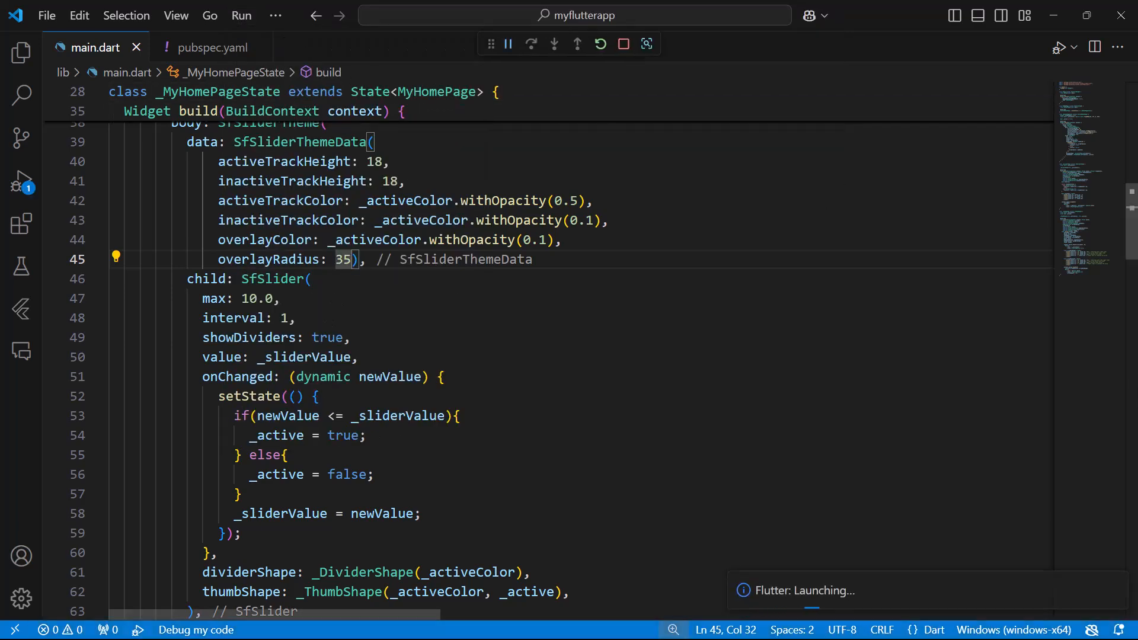